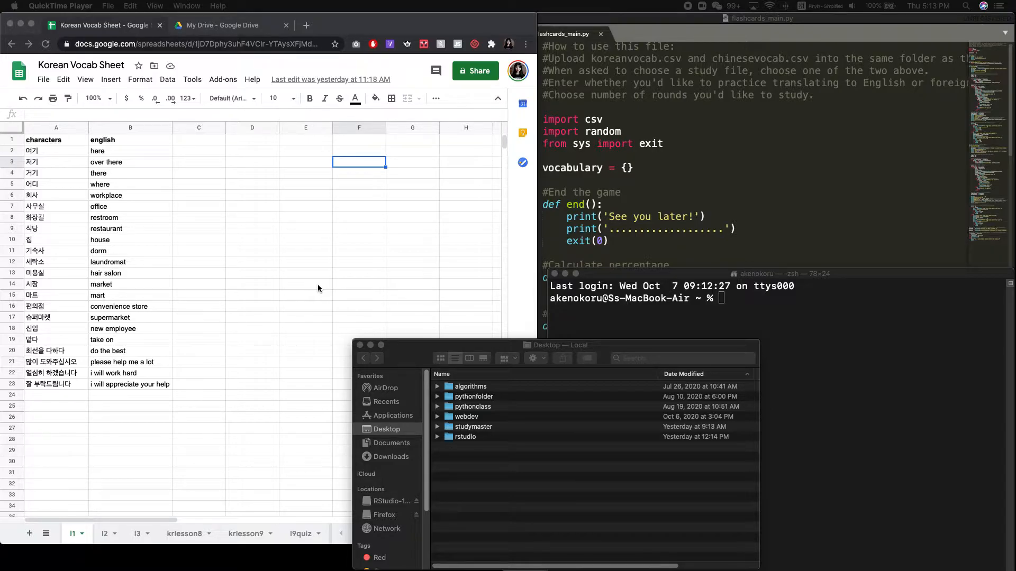
mouse_move(685, 197)
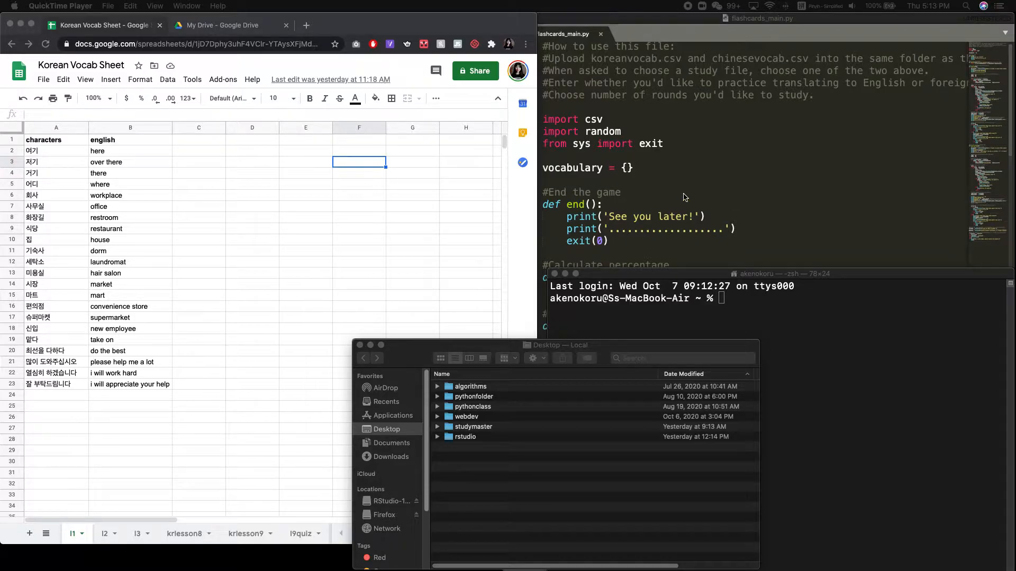
- Scroll through flashcards_main.py in Sublime Text to review the quiz code, then close its window
click(712, 195)
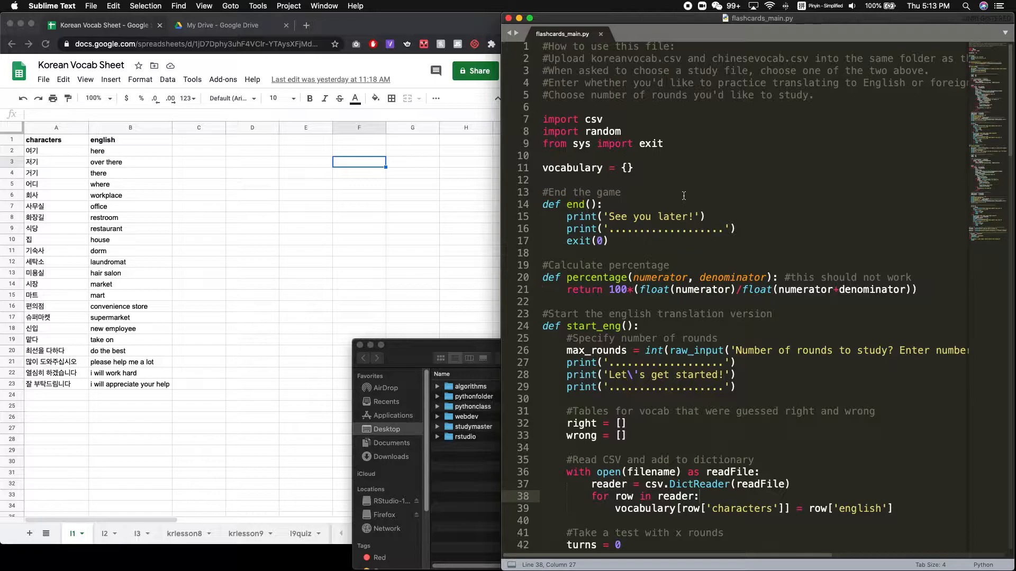
scroll(down, 3)
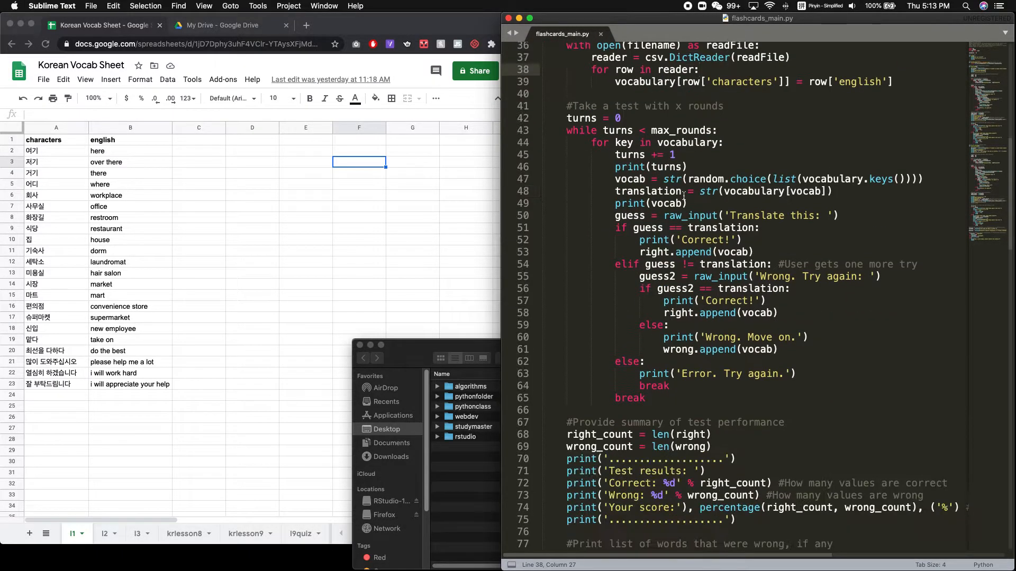
scroll(down, 3)
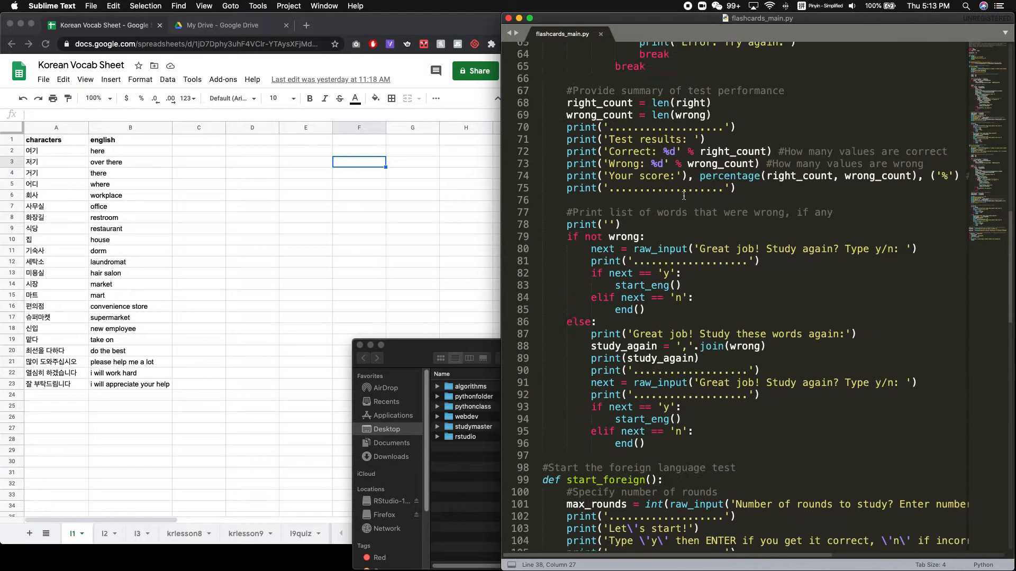
scroll(up, 3)
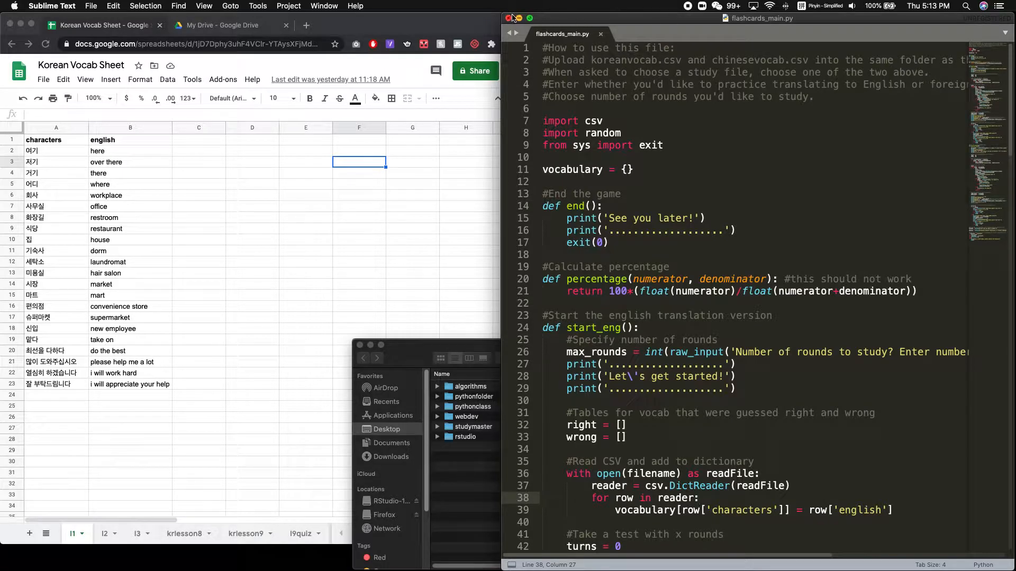
click(508, 18)
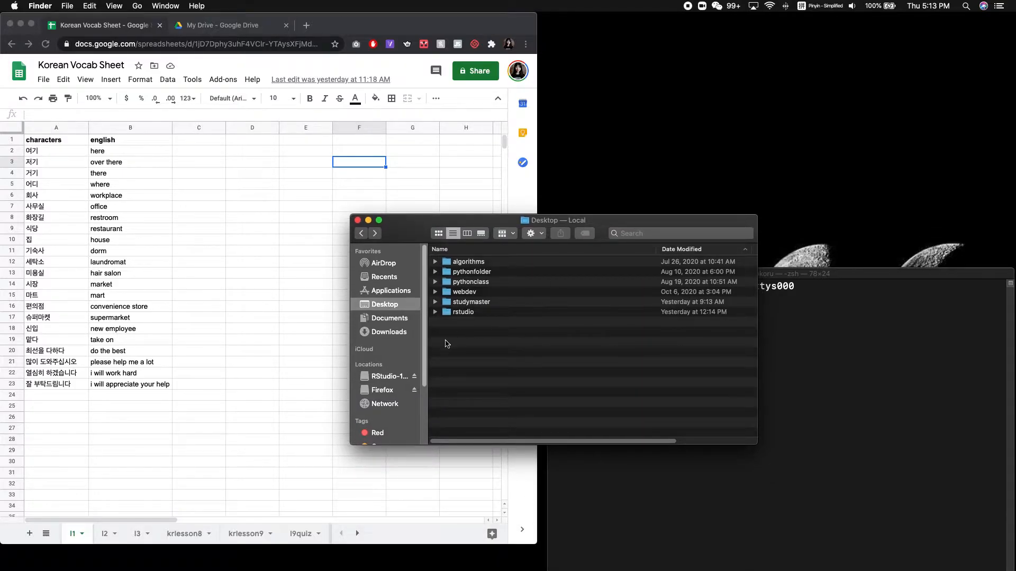
mouse_move(462, 308)
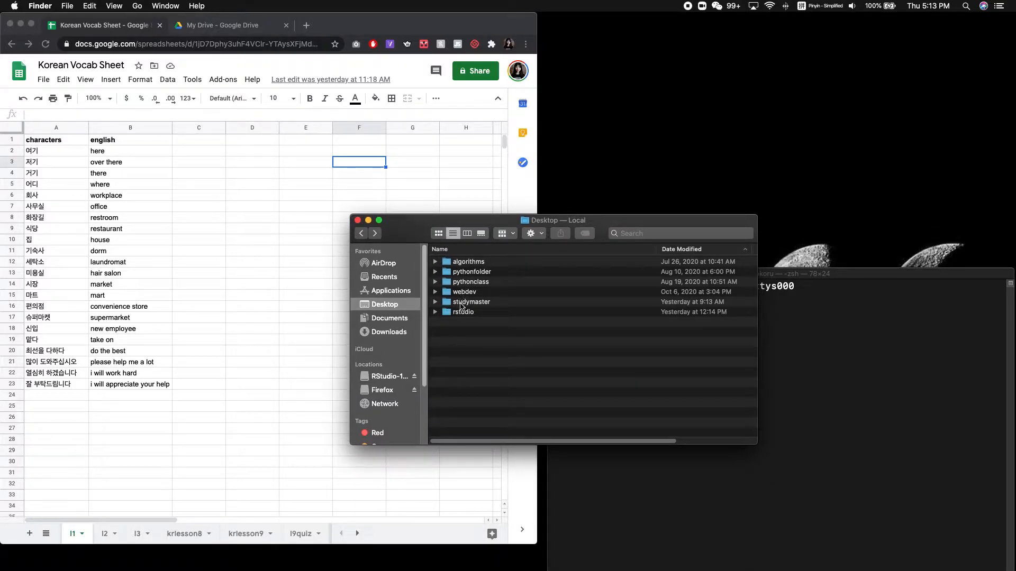
- Open the studymaster folder from the Desktop Finder window
click(470, 302)
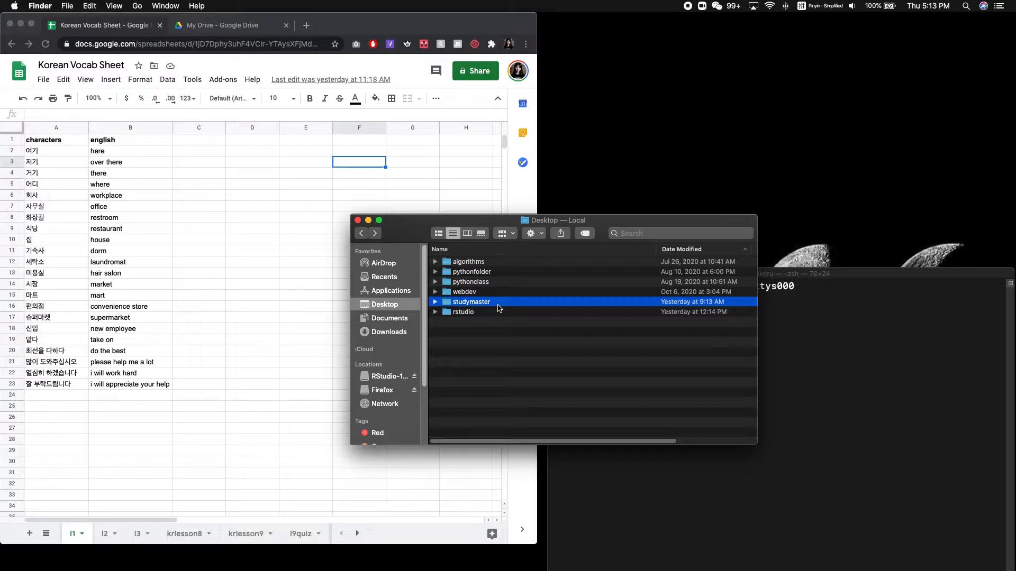
double_click(471, 302)
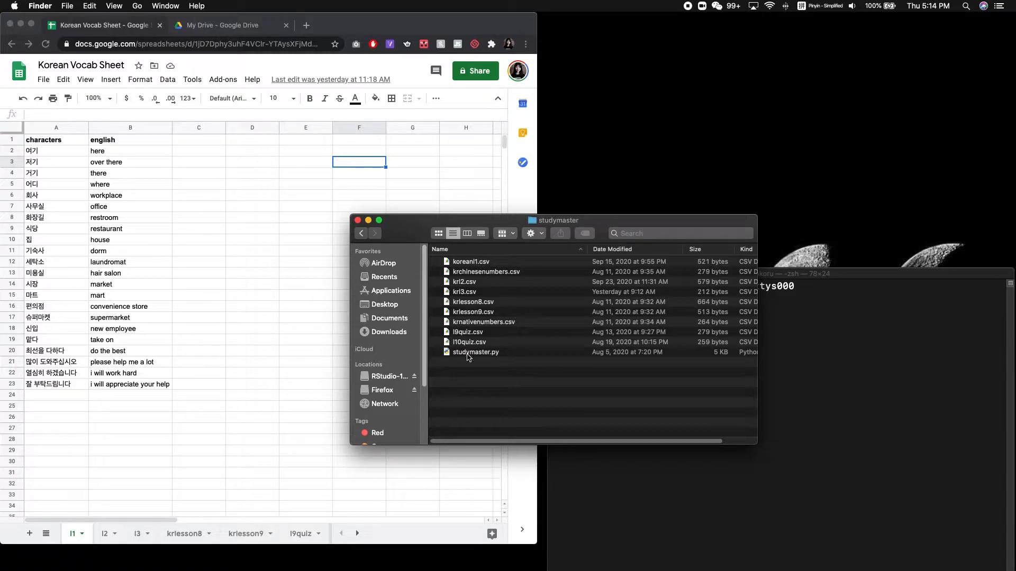
mouse_move(478, 360)
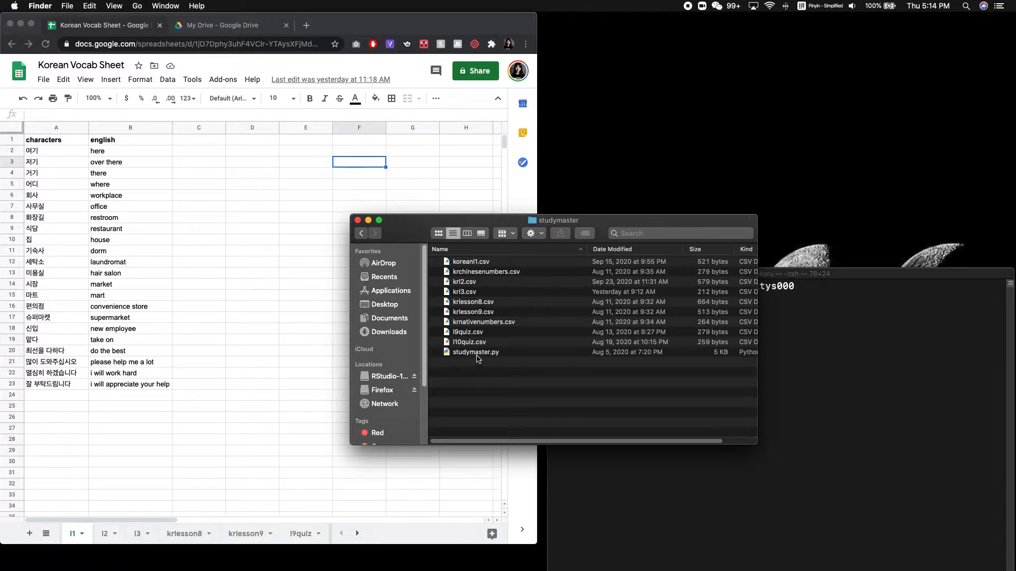
mouse_move(482, 336)
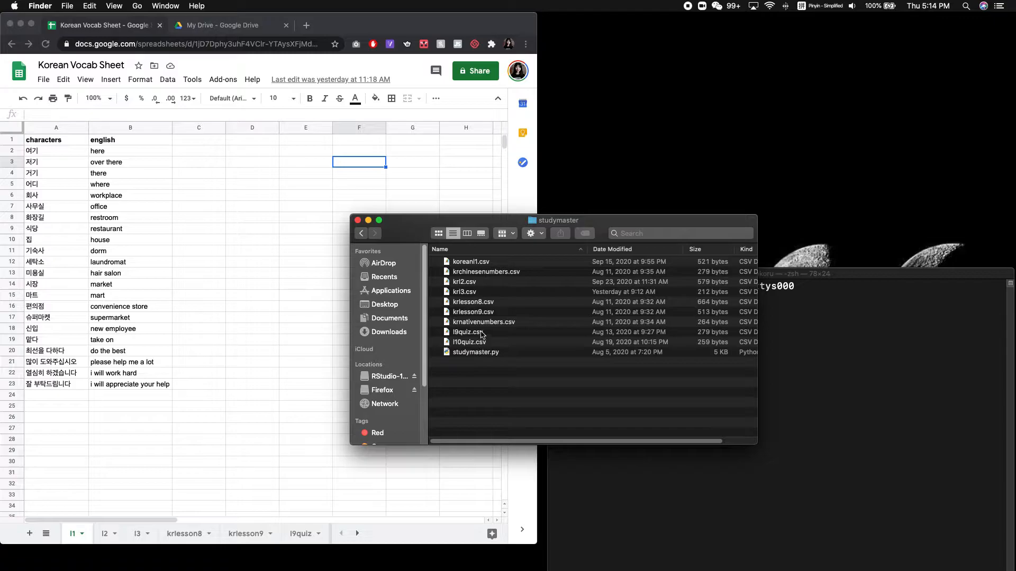
mouse_move(434, 345)
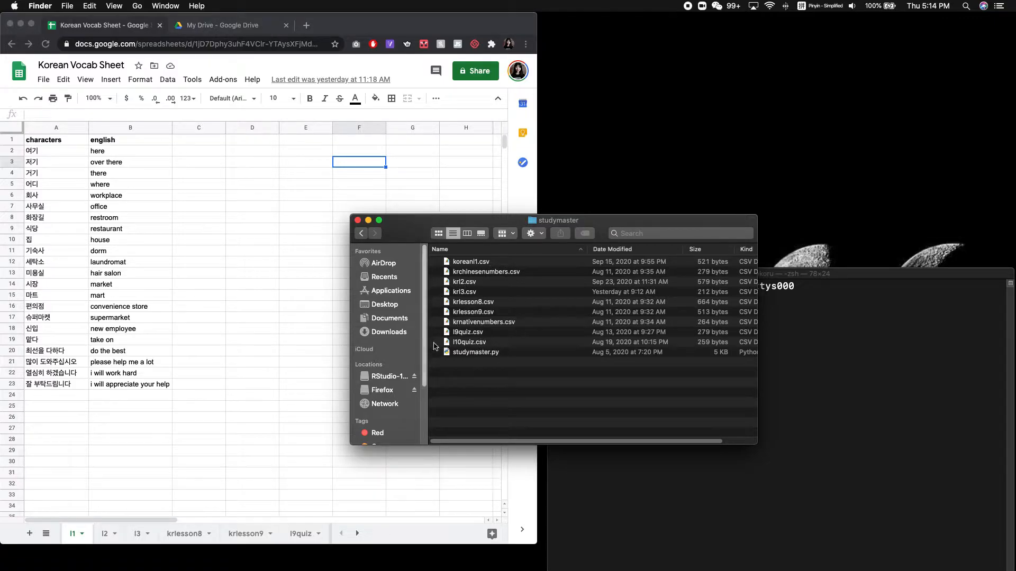
mouse_move(506, 271)
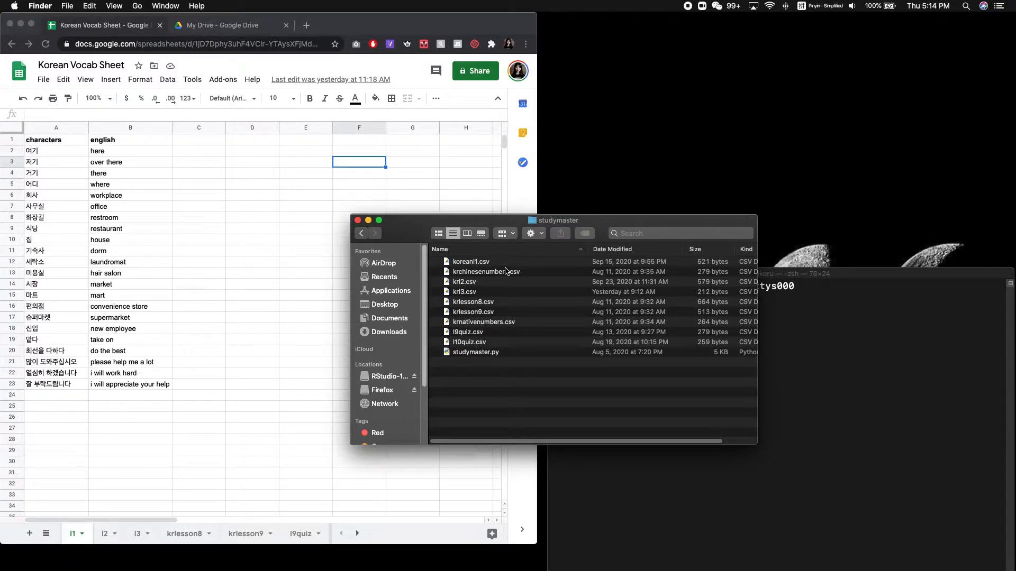
mouse_move(490, 358)
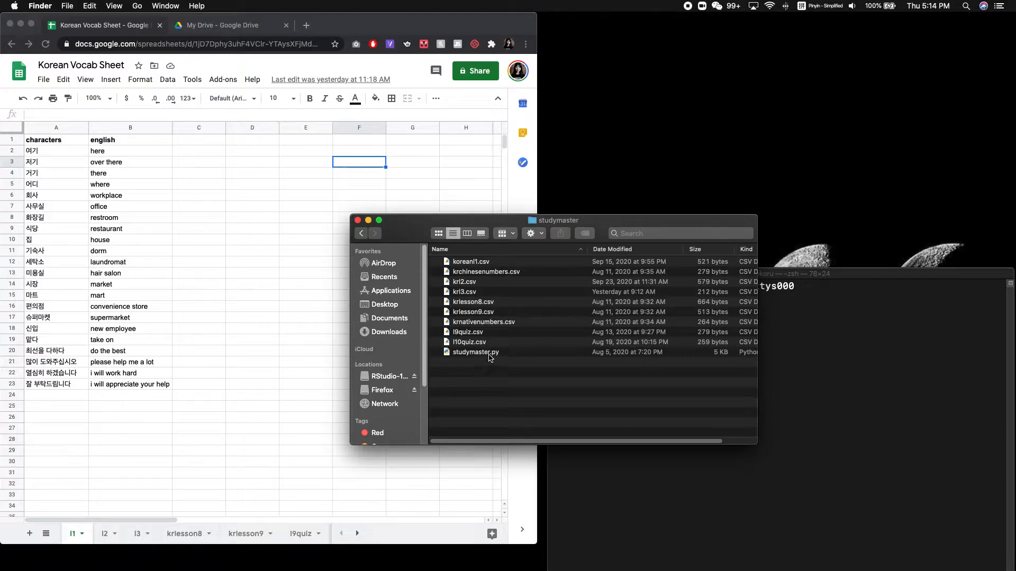
- Point out studymaster.py, l10quiz.csv and korean1.csv in the folder's file list
click(475, 351)
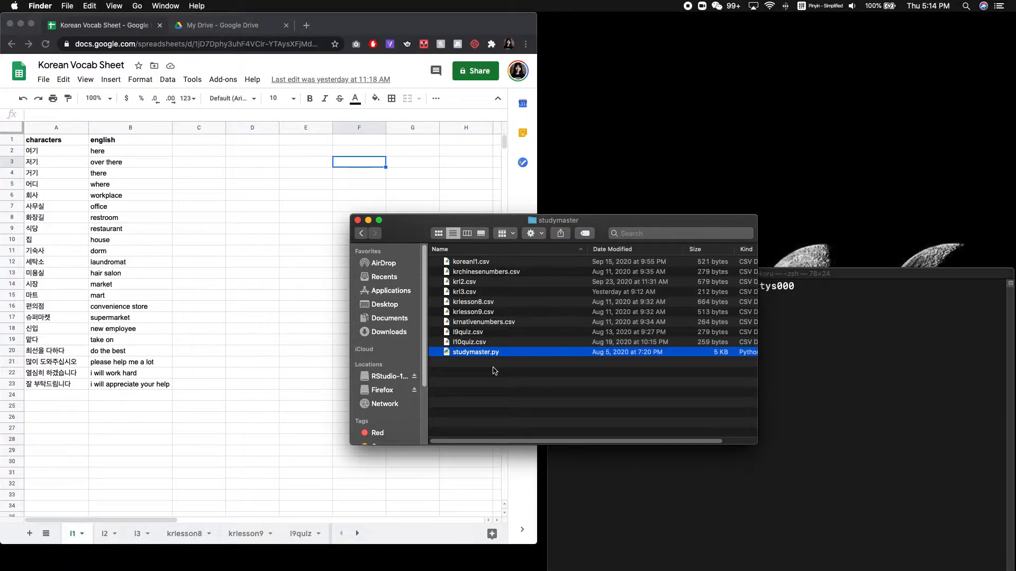
mouse_move(495, 345)
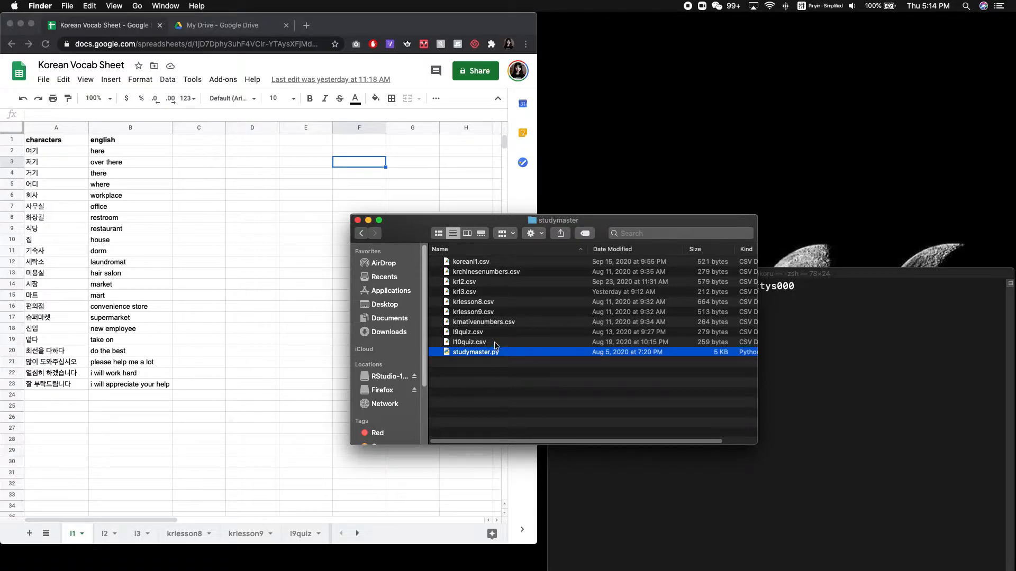
click(469, 342)
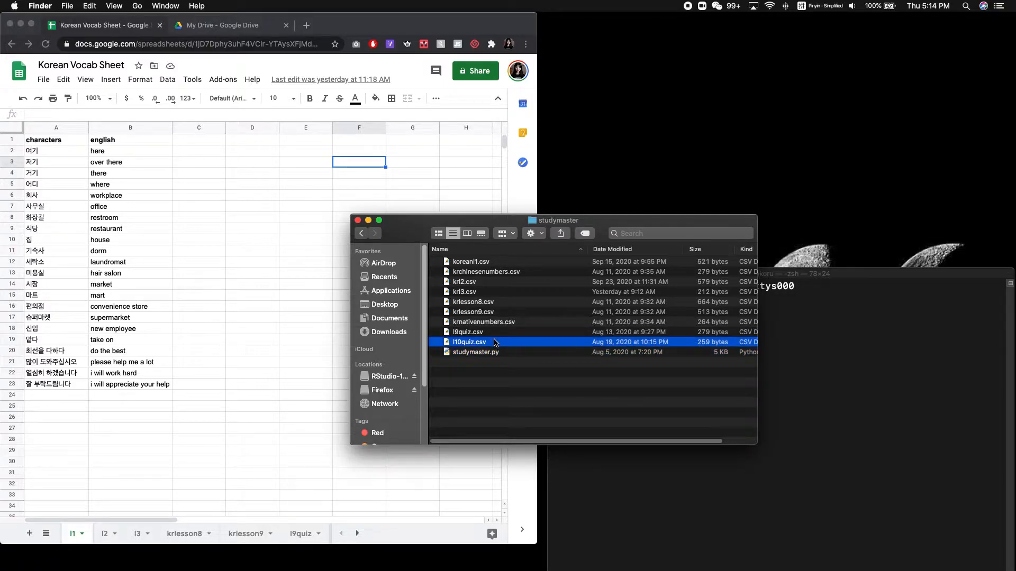
click(470, 261)
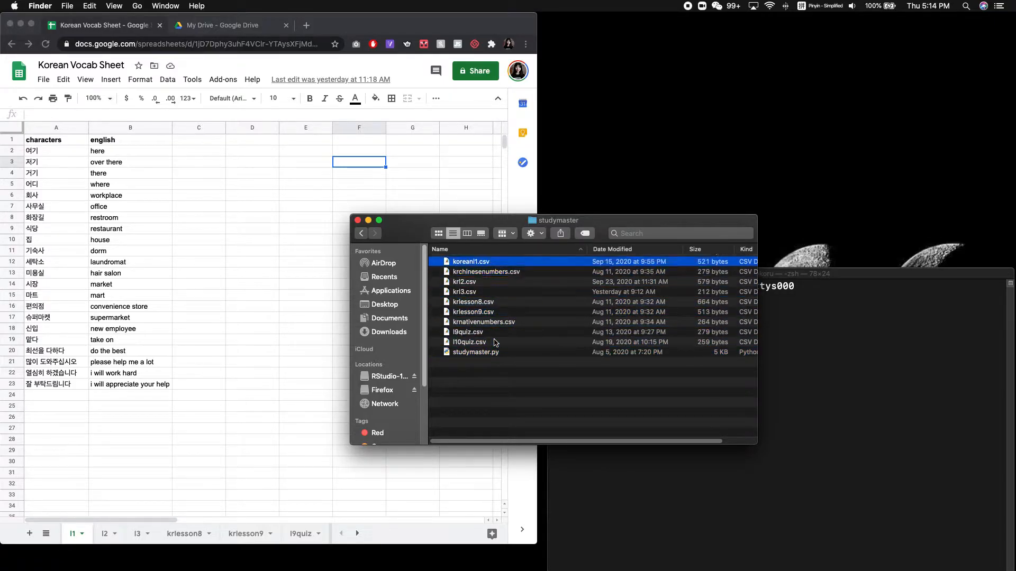
click(469, 342)
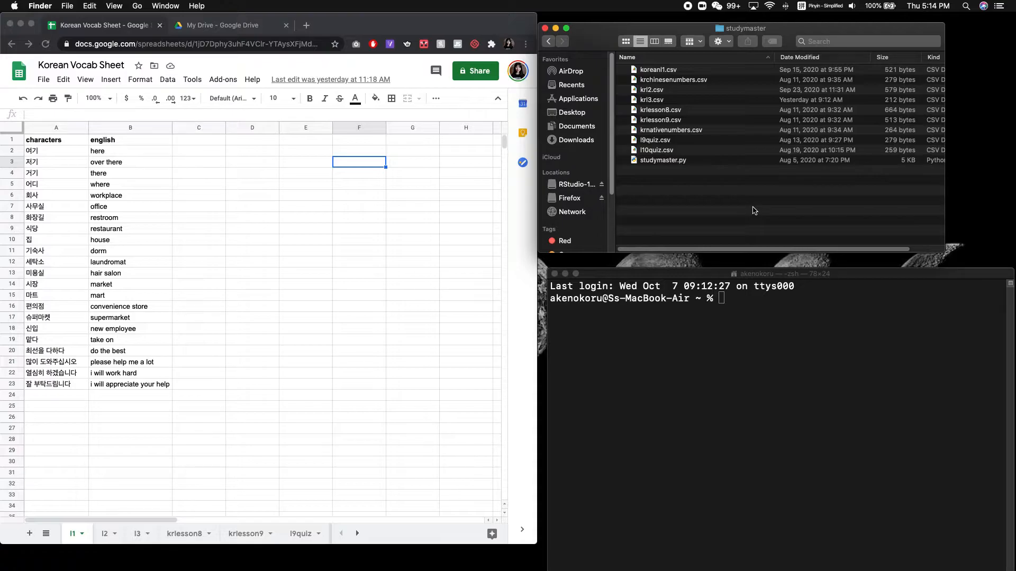
mouse_move(111, 424)
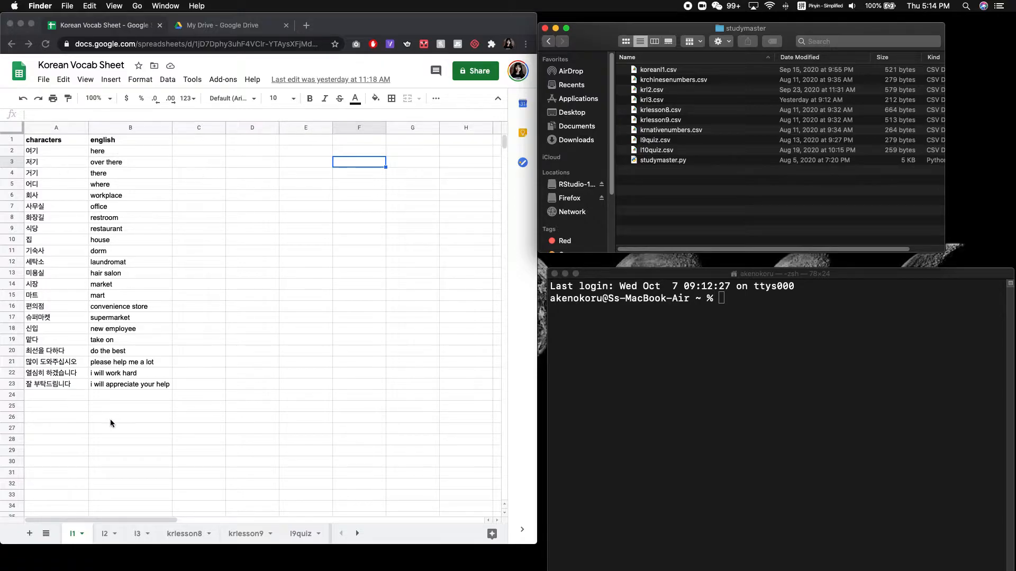
mouse_move(241, 246)
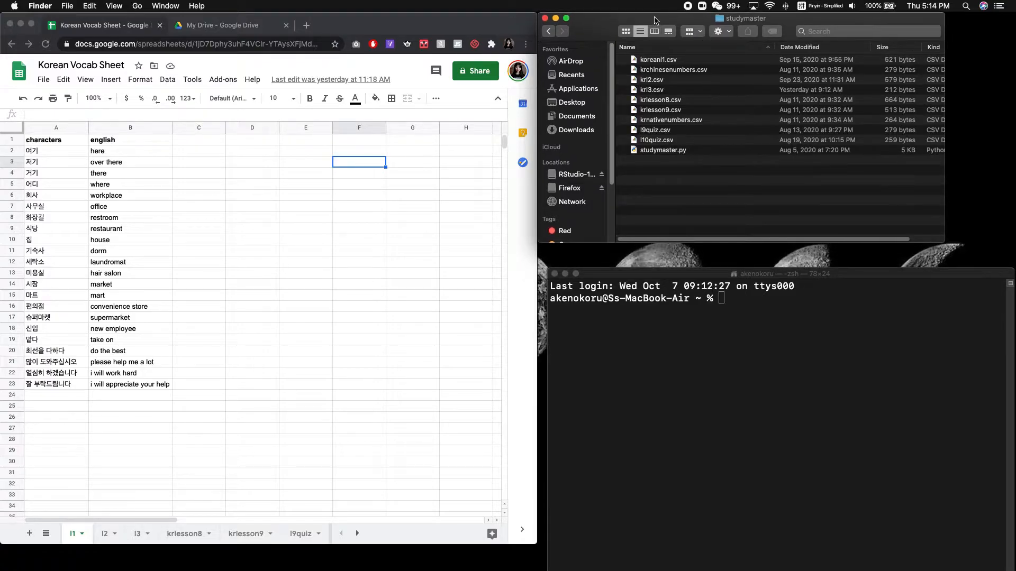
mouse_move(221, 315)
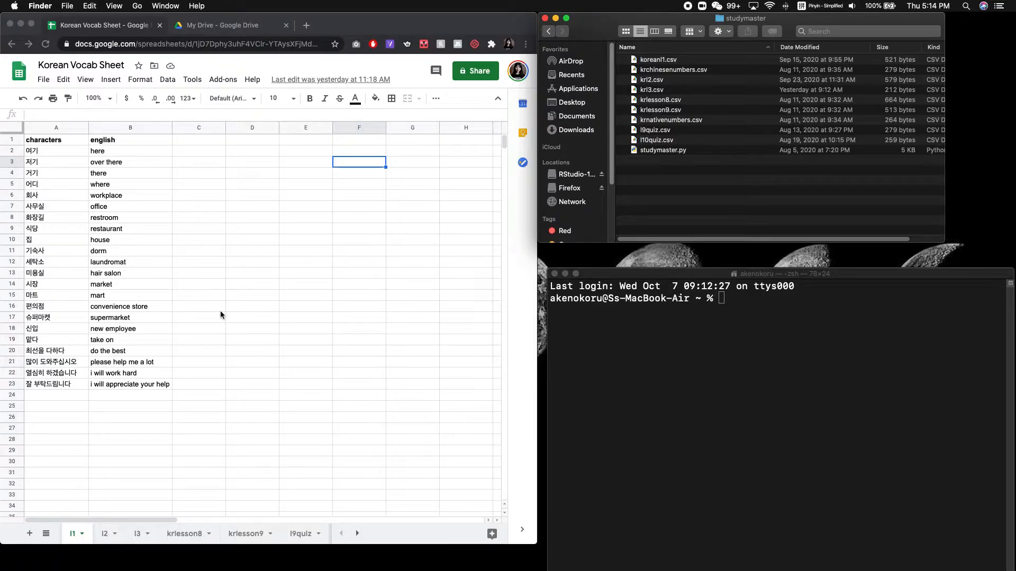
mouse_move(216, 304)
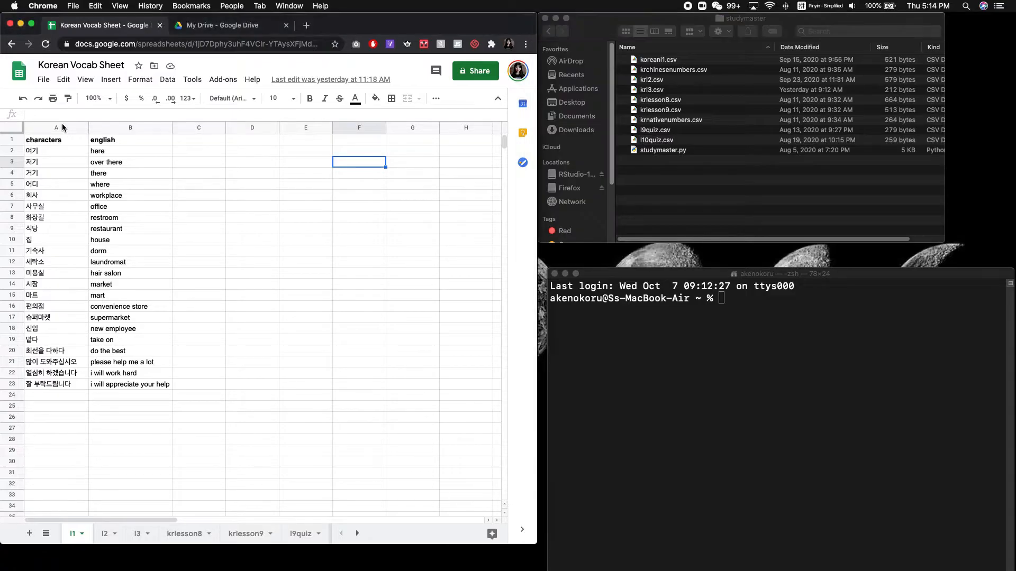
click(56, 127)
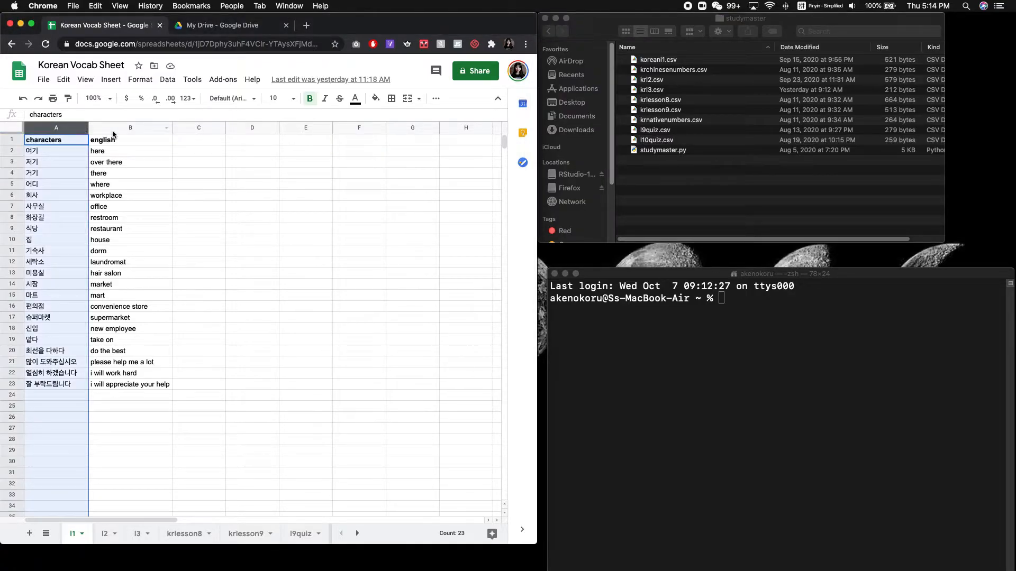
click(130, 128)
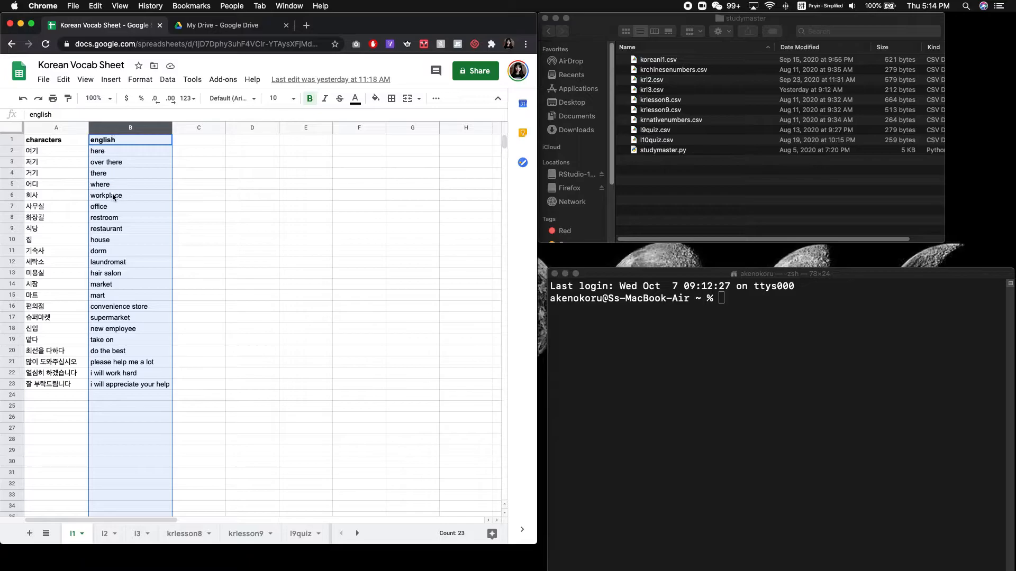
click(106, 195)
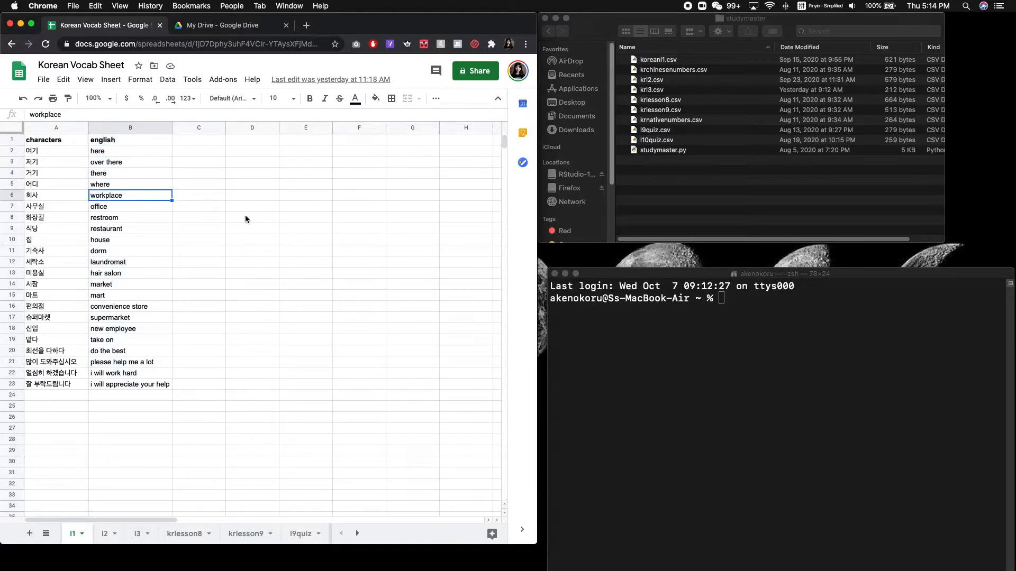
mouse_move(81, 138)
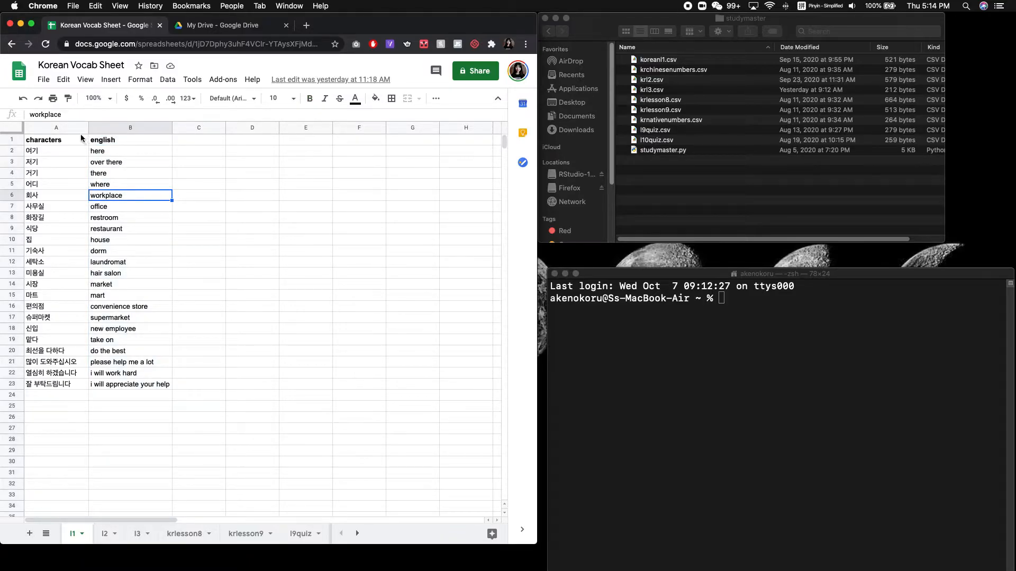
click(56, 140)
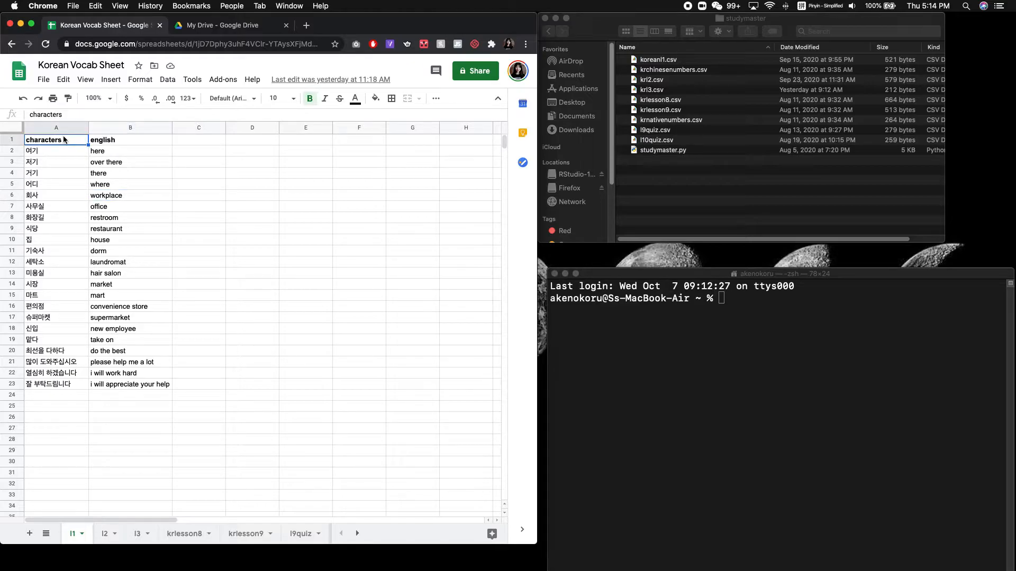
mouse_move(73, 150)
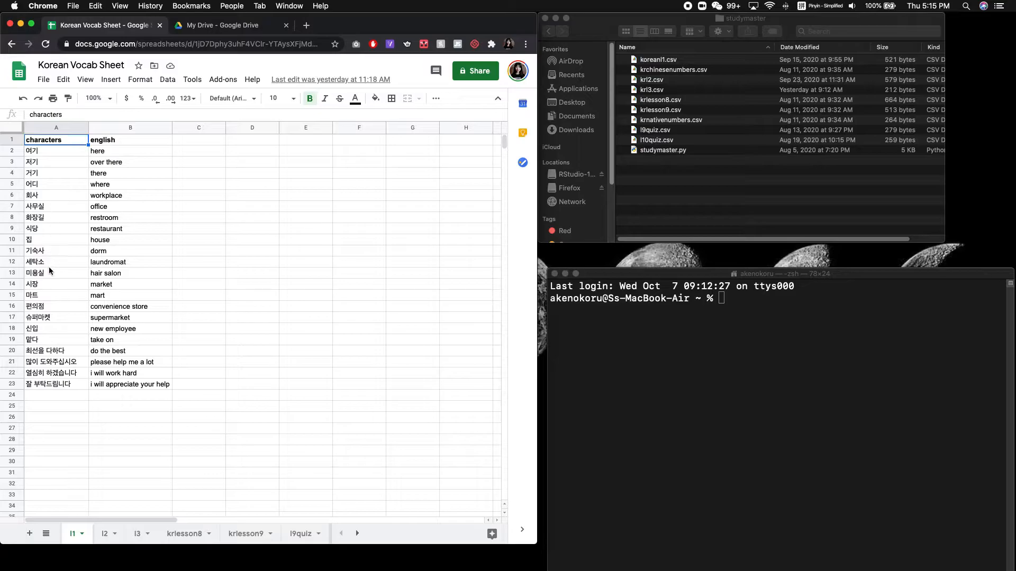
mouse_move(57, 387)
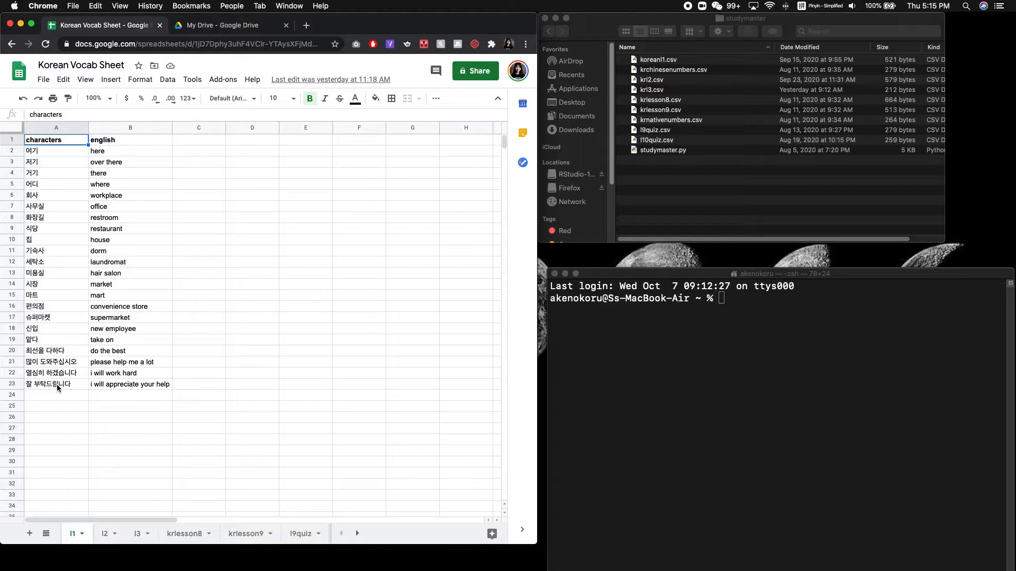
mouse_move(90, 296)
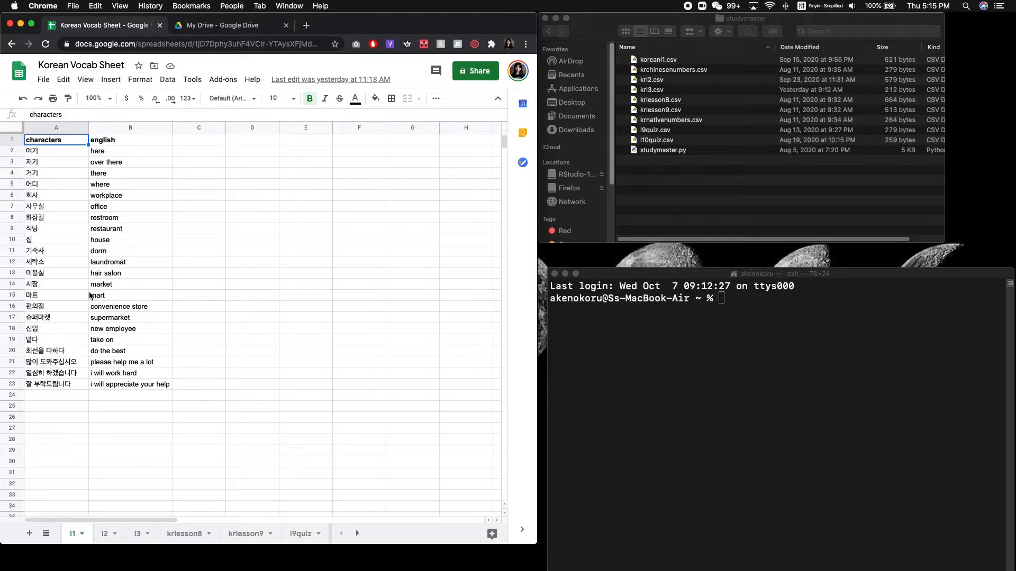
mouse_move(142, 152)
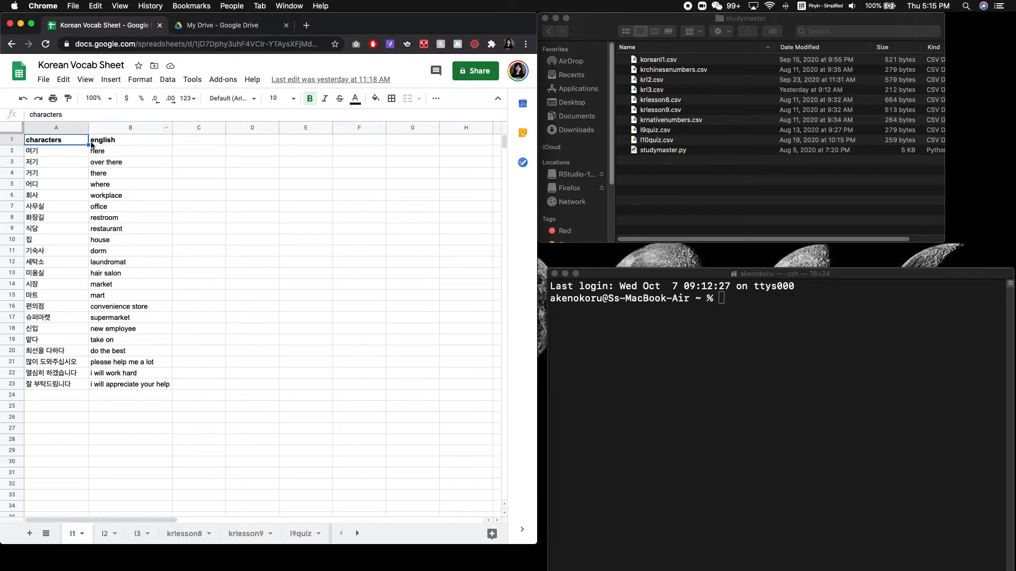
click(43, 80)
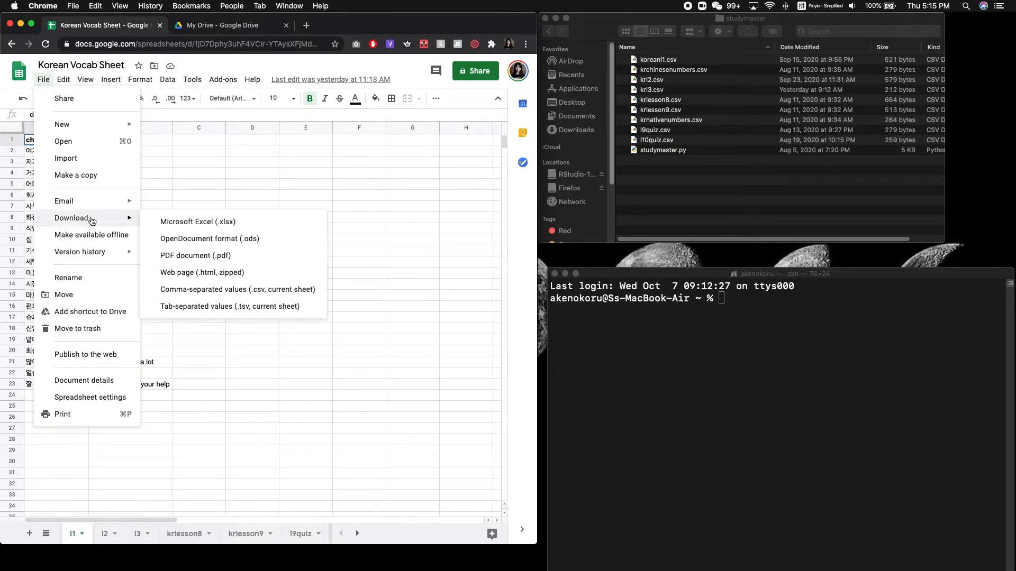
mouse_move(202, 290)
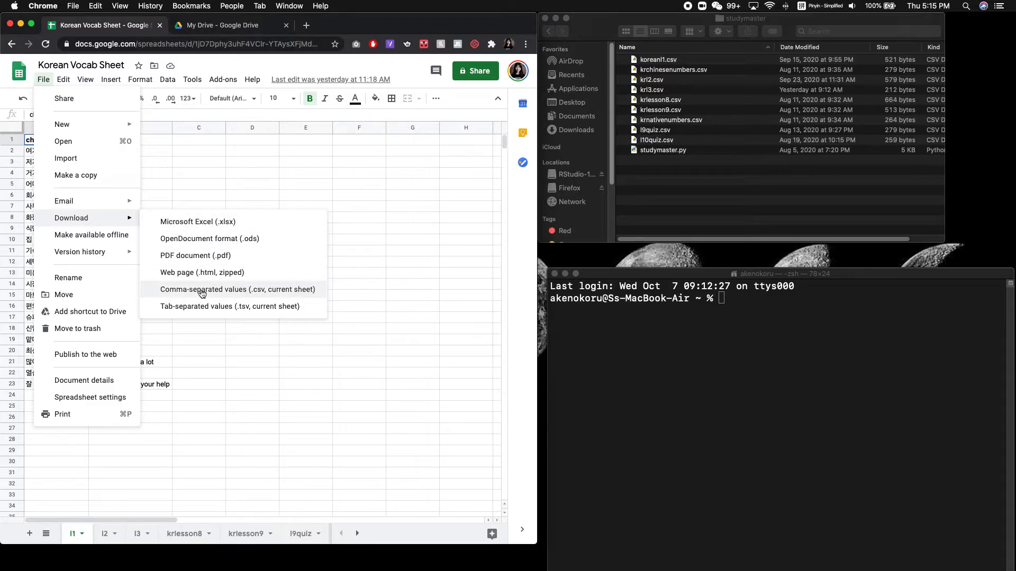
mouse_move(411, 291)
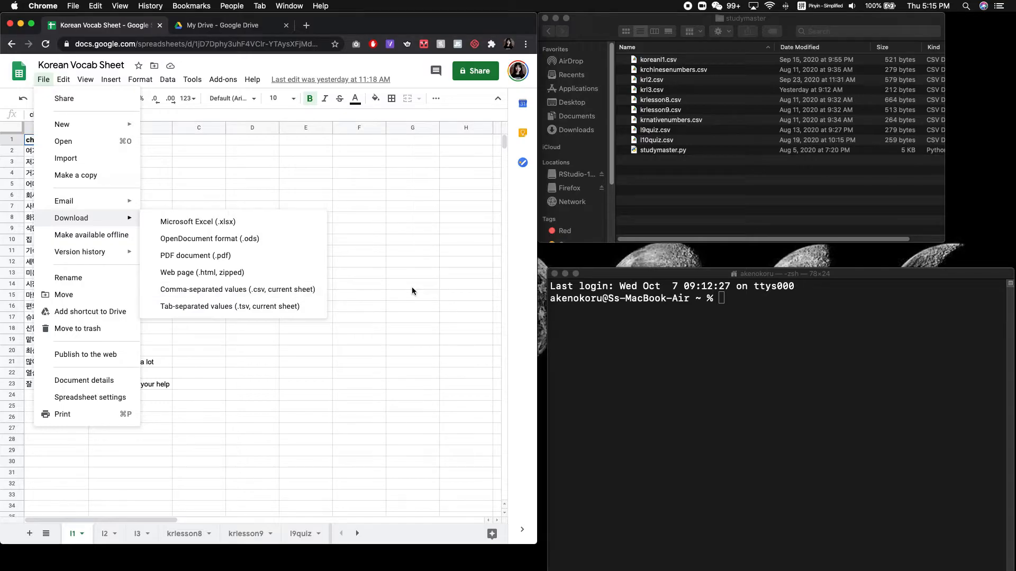
click(412, 284)
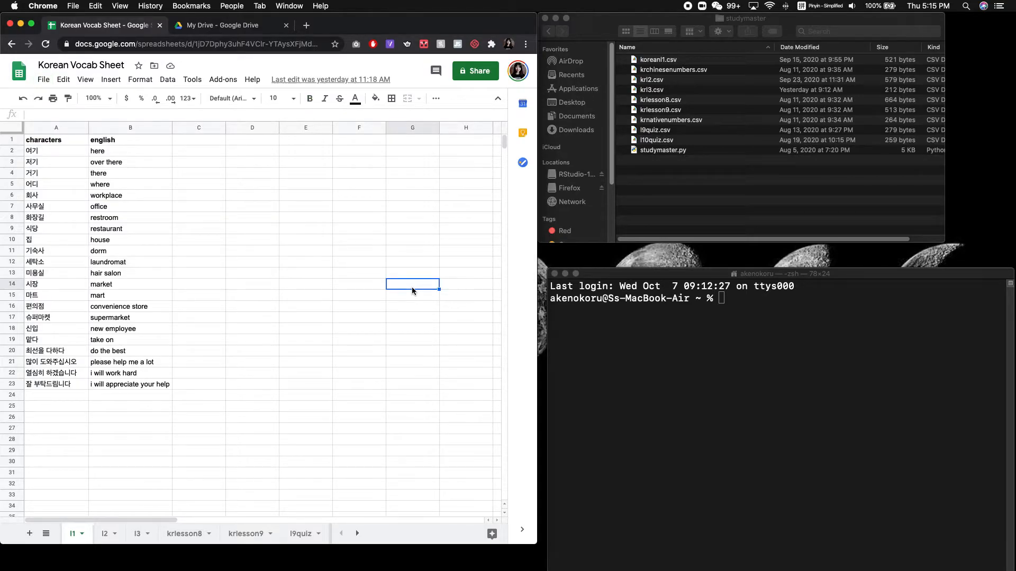
mouse_move(609, 292)
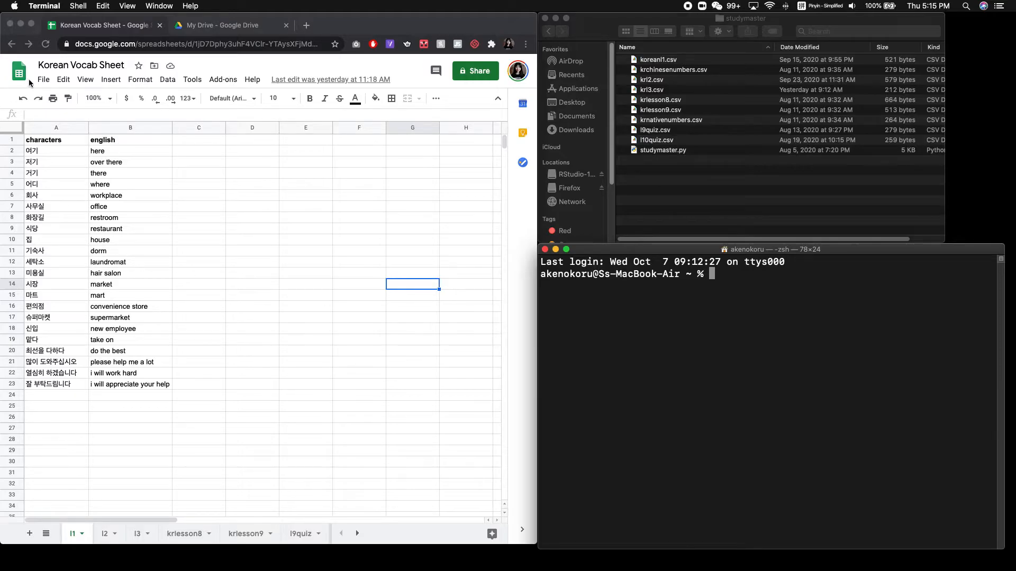
- Select studymaster.py in Finder, then start a cd command at the Terminal prompt
click(307, 304)
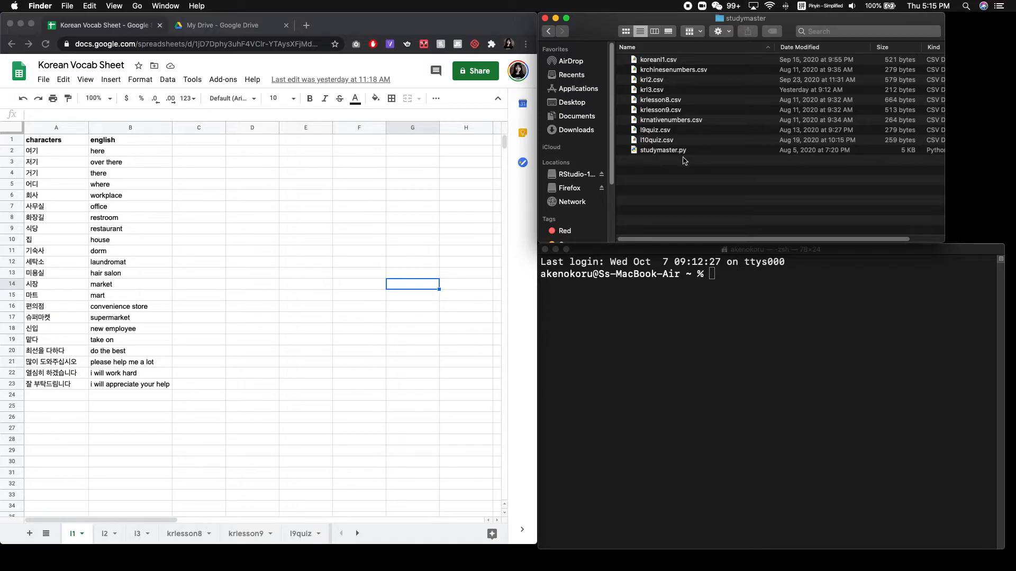
click(663, 149)
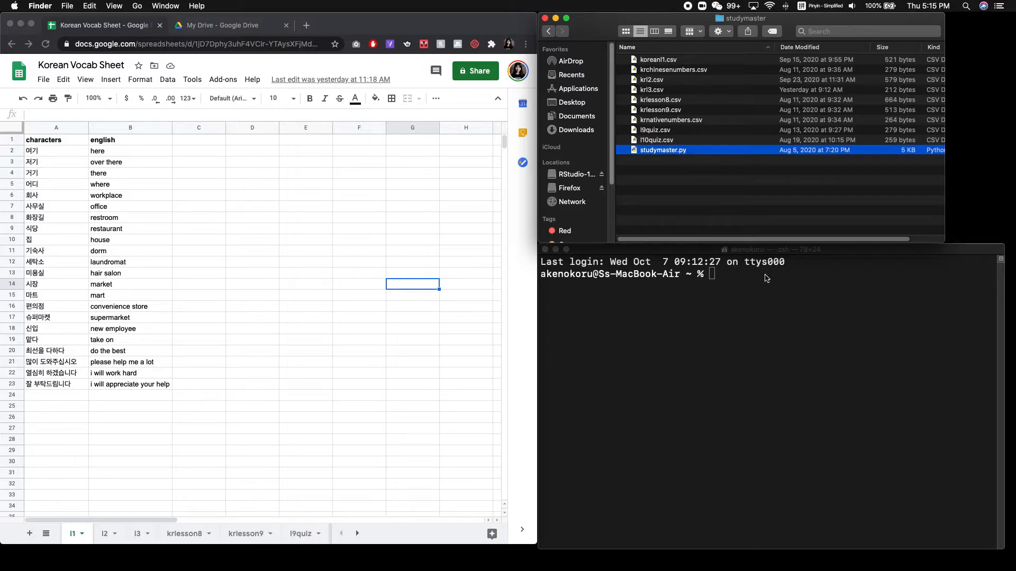
mouse_move(746, 355)
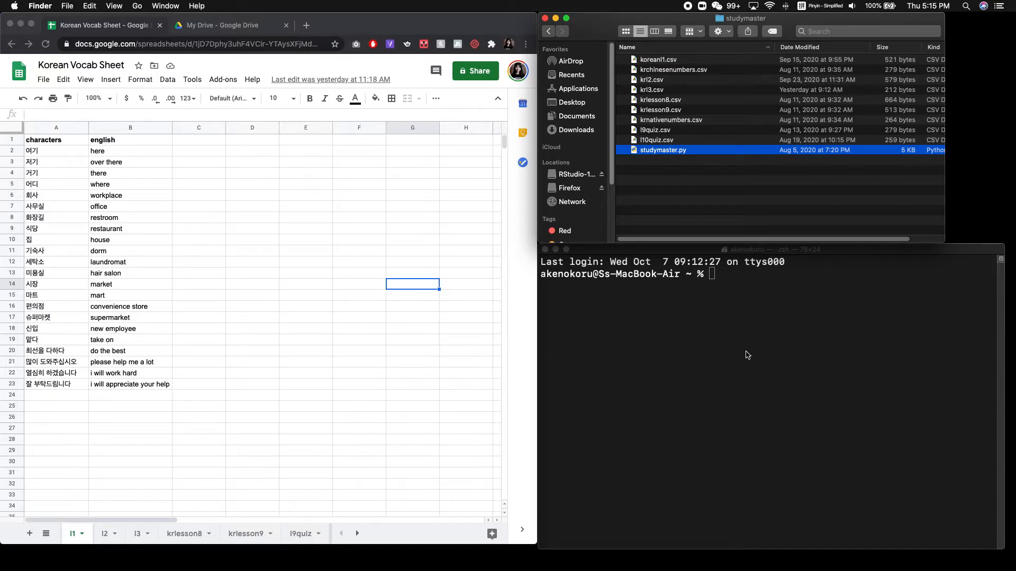
mouse_move(836, 302)
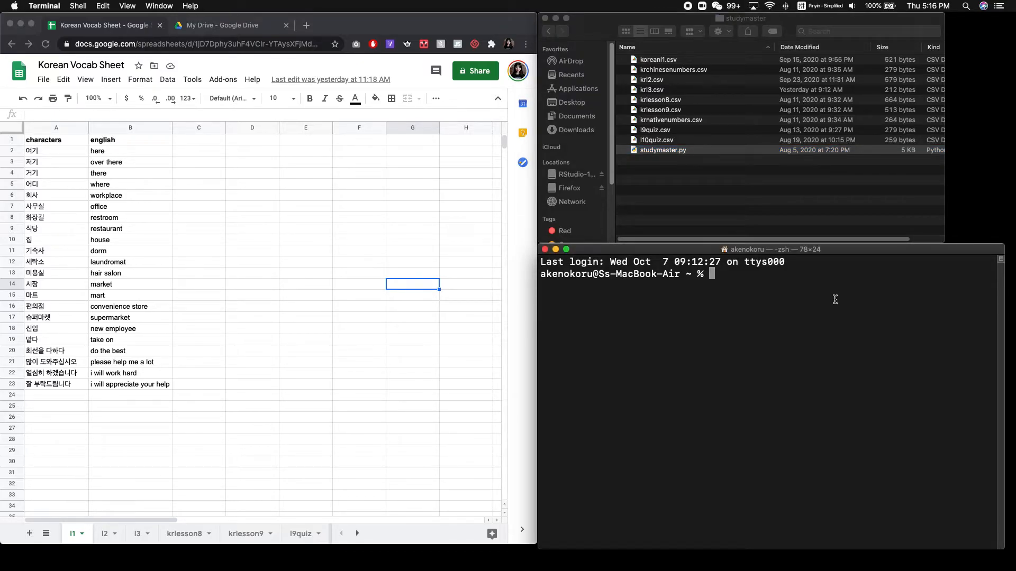
mouse_move(671, 336)
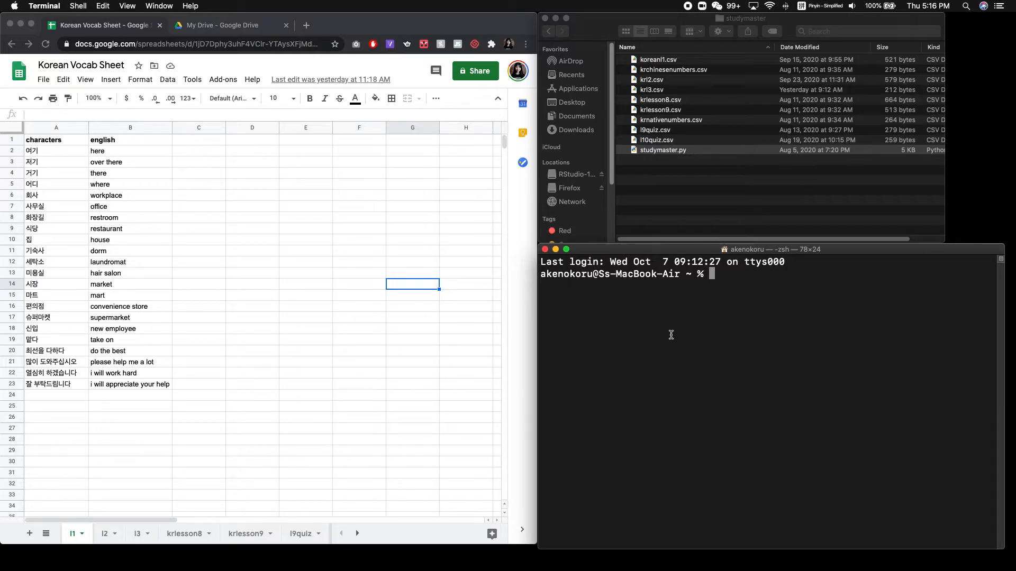
mouse_move(675, 330)
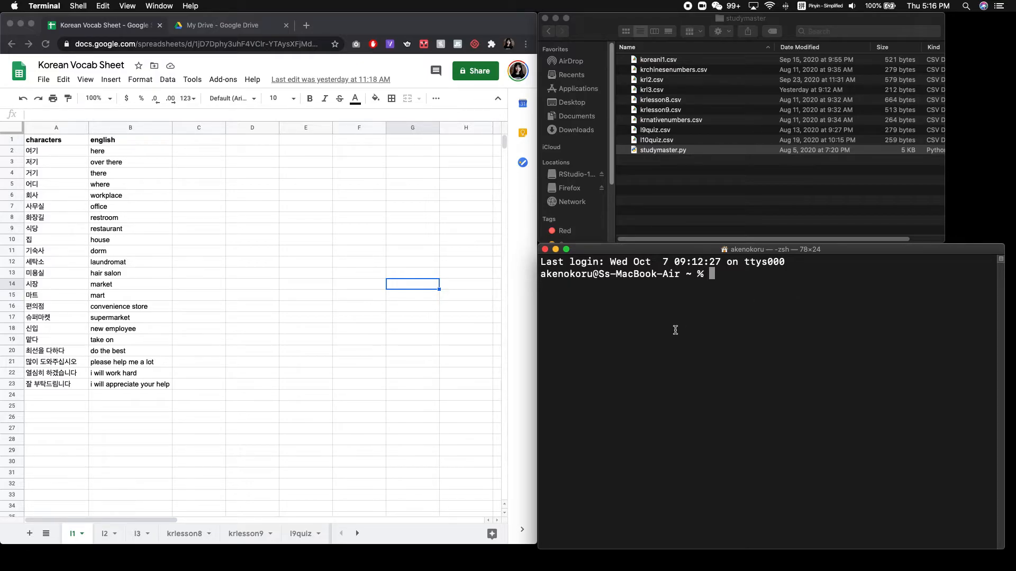
mouse_move(644, 406)
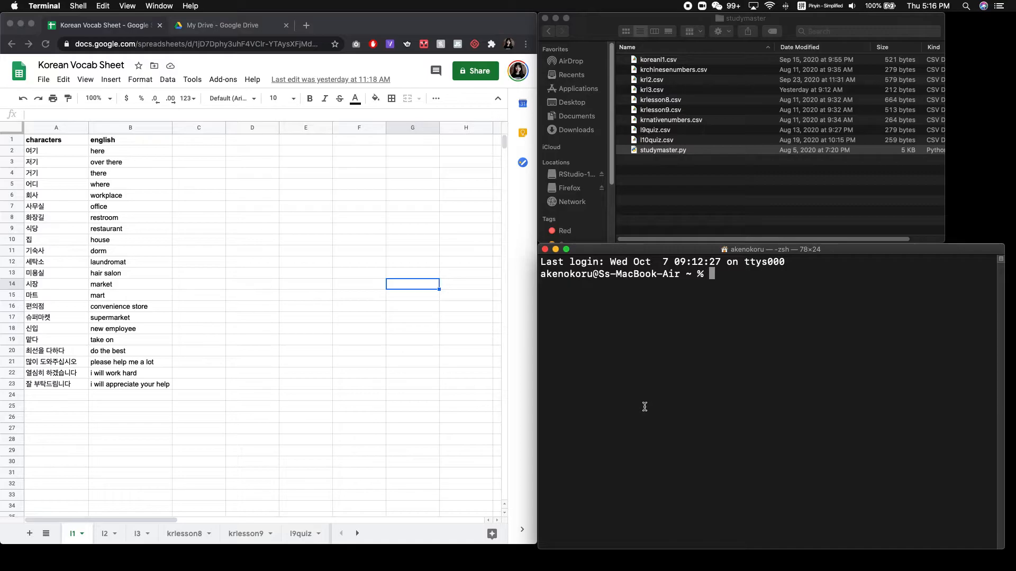
mouse_move(509, 550)
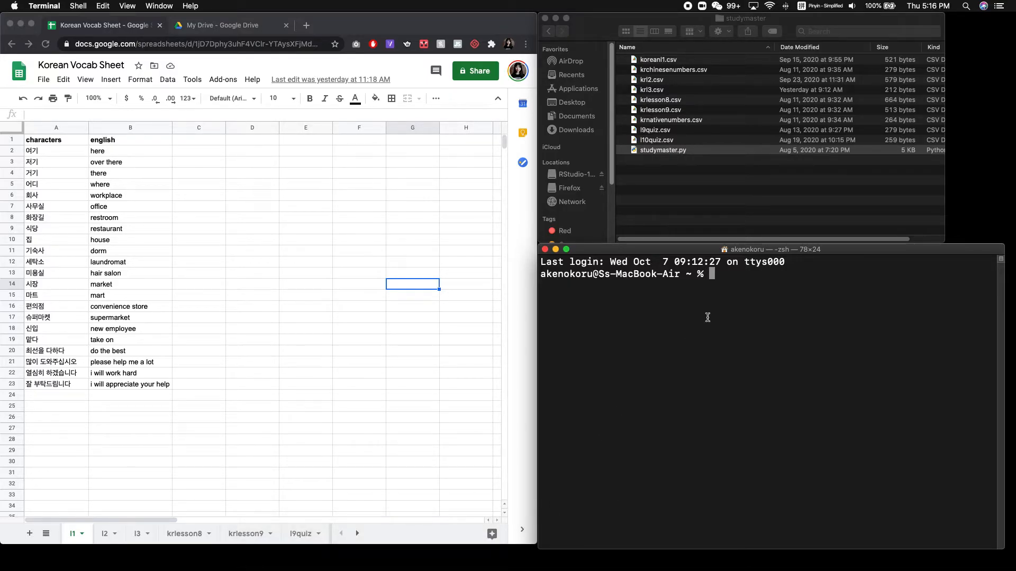
mouse_move(738, 281)
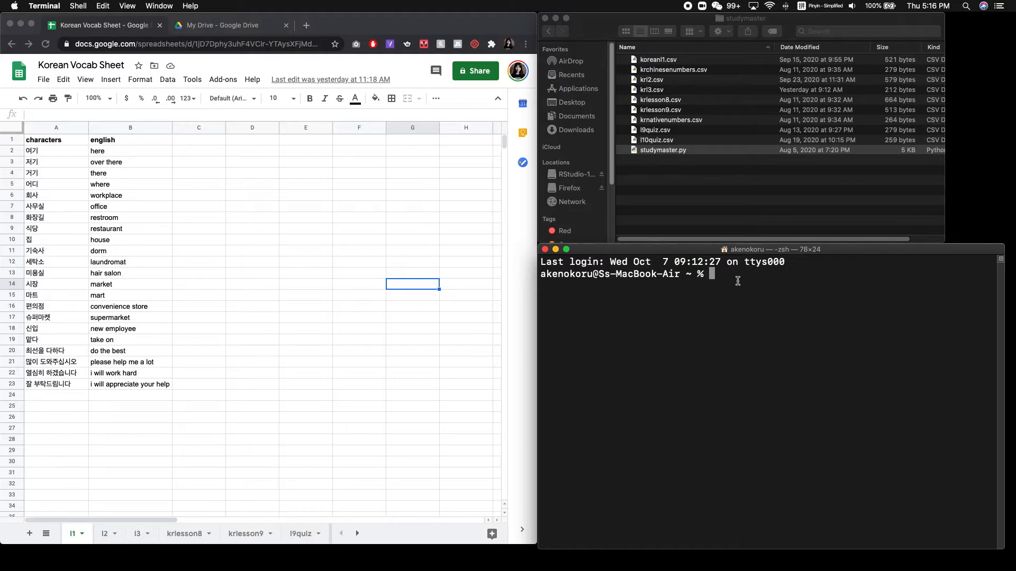
mouse_move(716, 154)
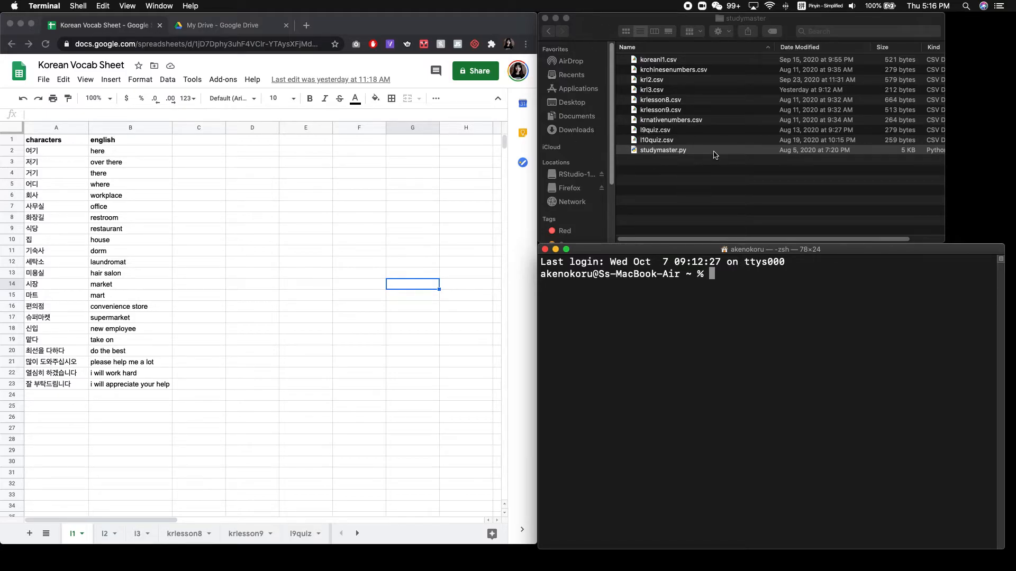
text(cd)
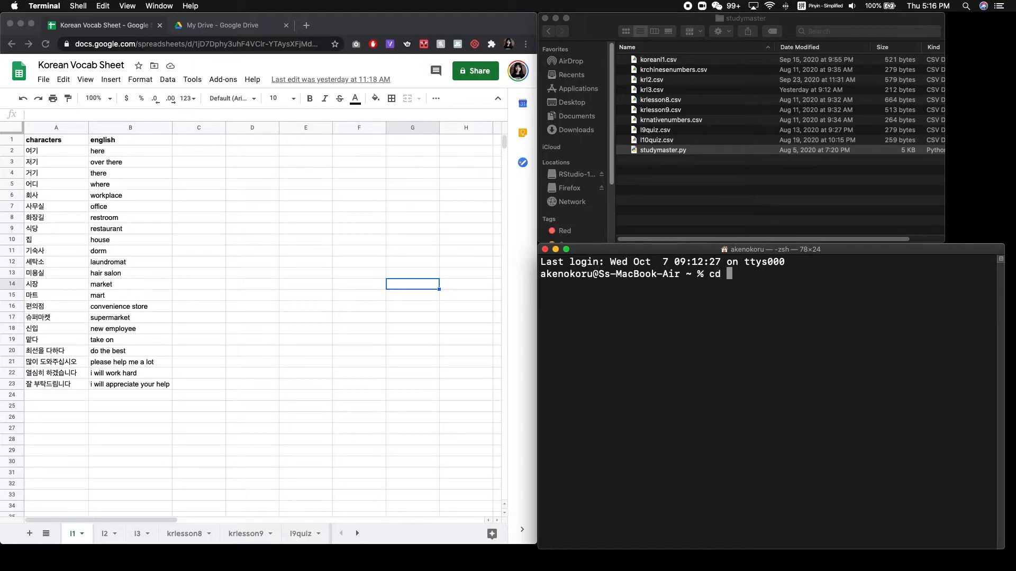
- Change directory to ~/desktop/studymaster in Terminal
text(~/deskto)
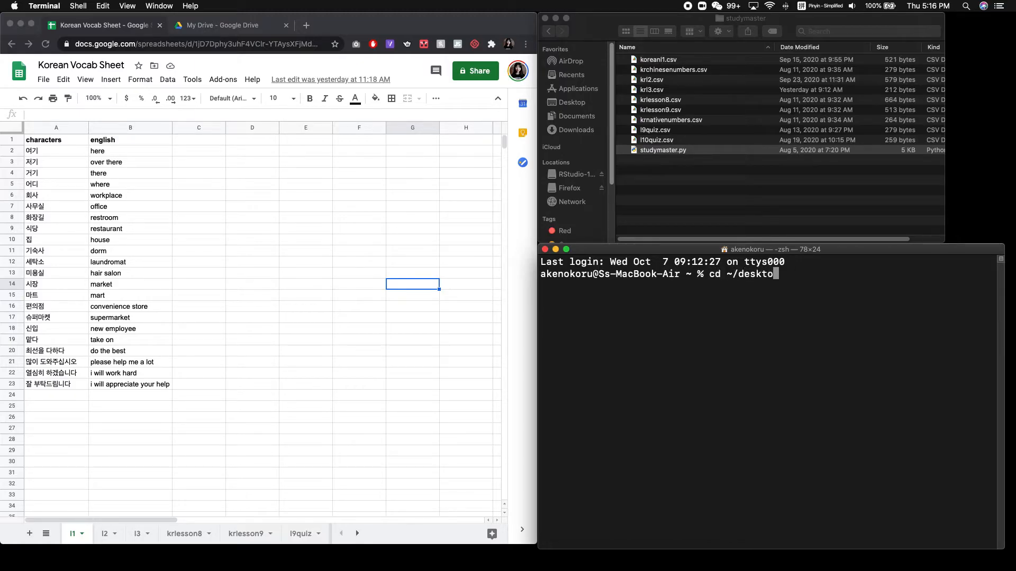
text(p/studymaster)
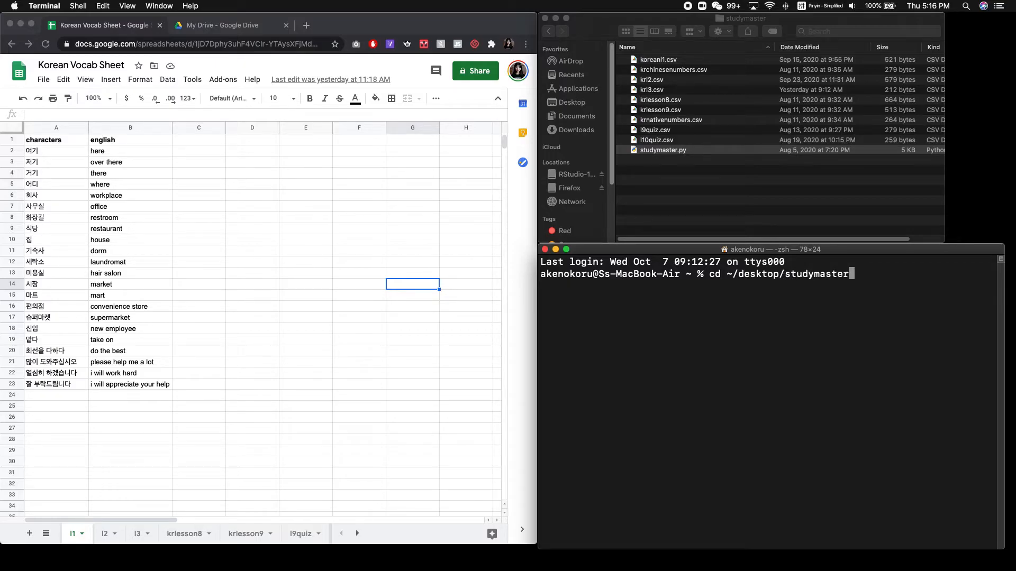
key(Return)
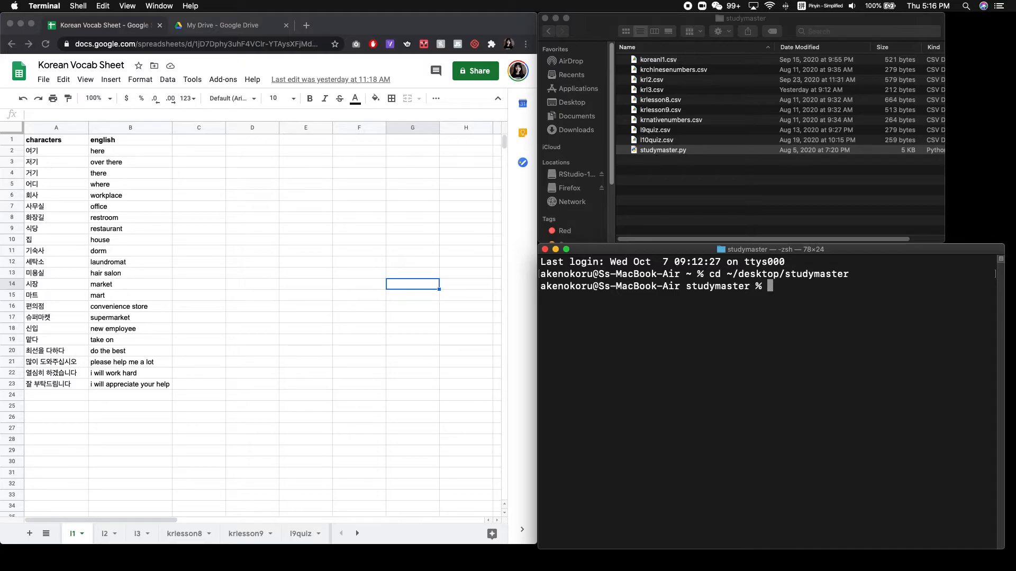
- Run python studymaster.py so it prompts for the file to study
text(pyt)
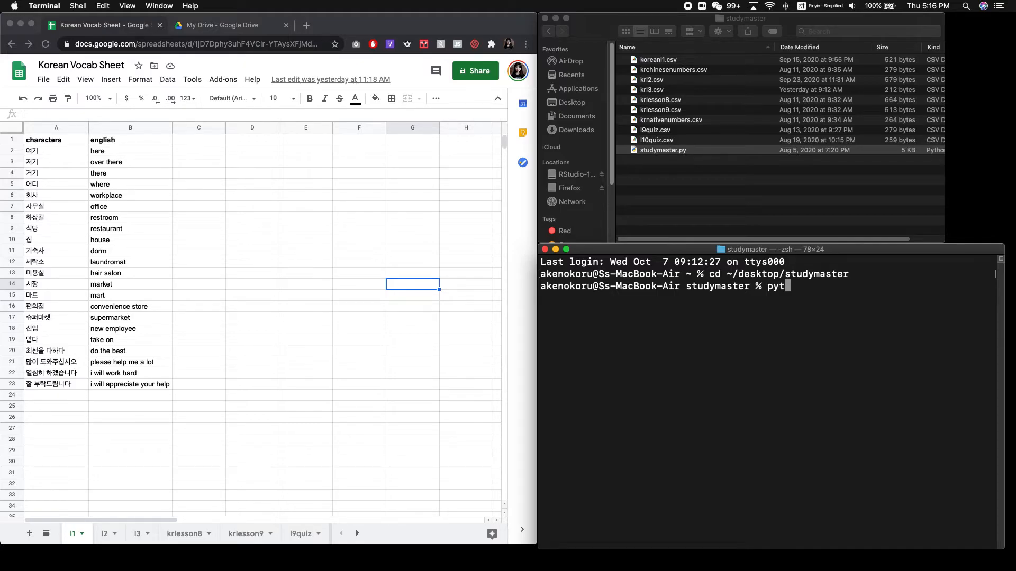
text(hon)
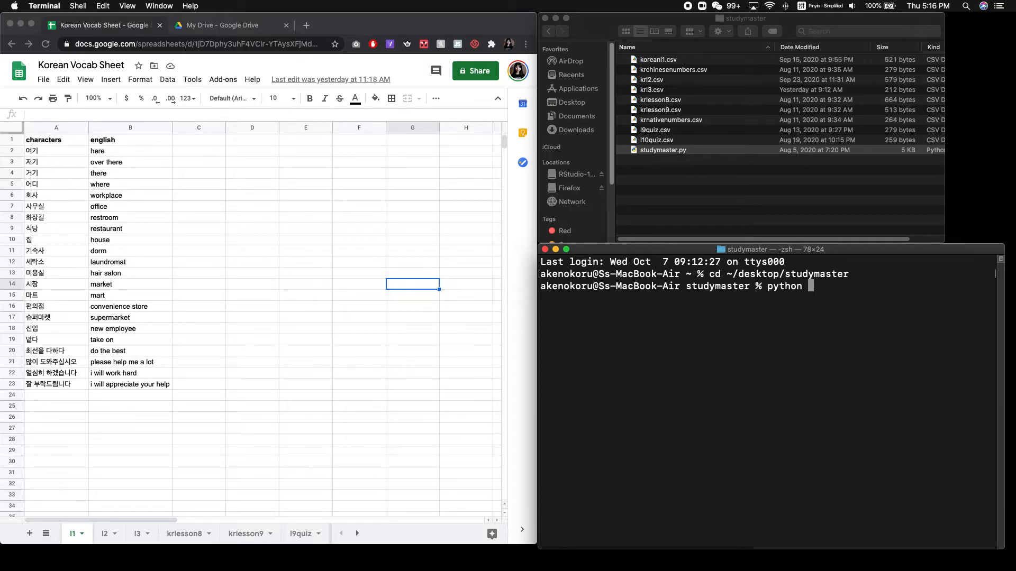
text(studymaster.)
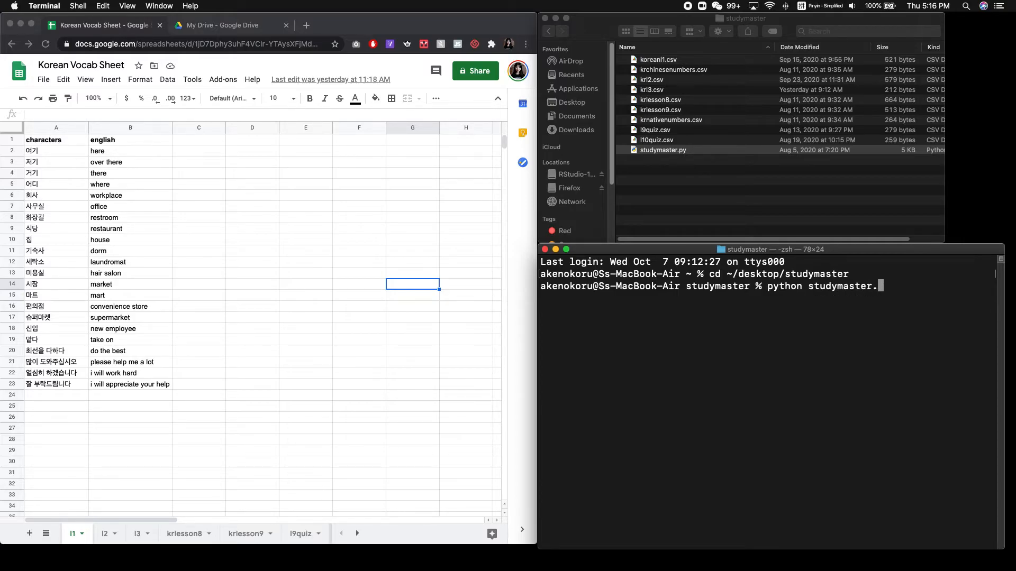
text(py)
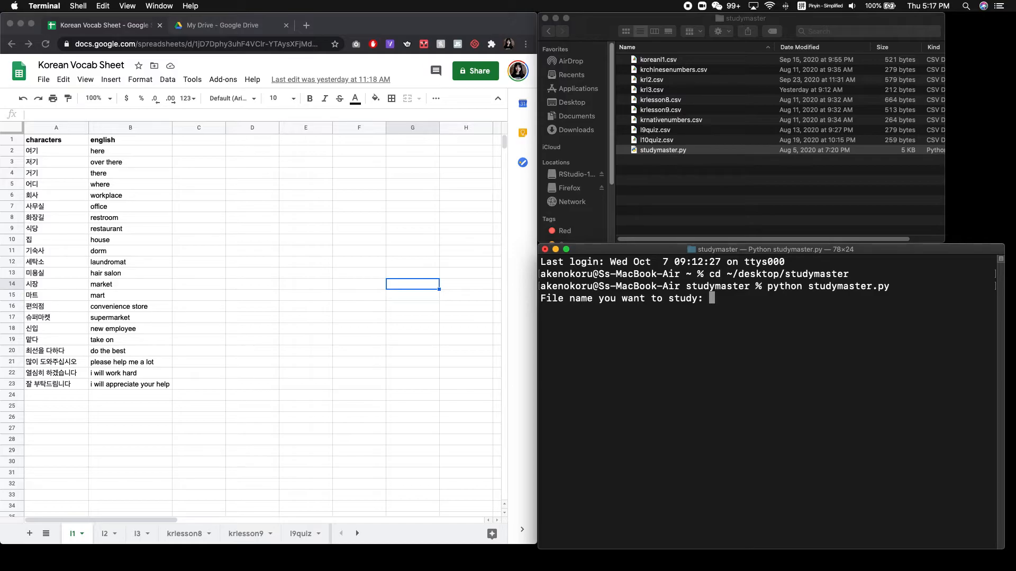
- Answer the prompts with korean1.csv, english mode and 5 rounds to start the quiz
text(korean)
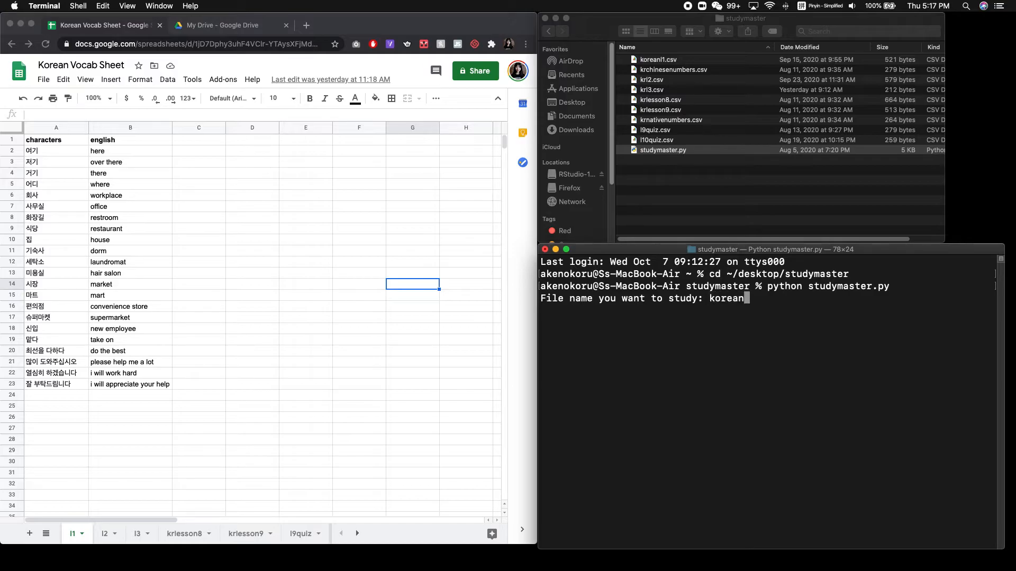
text(1.csv)
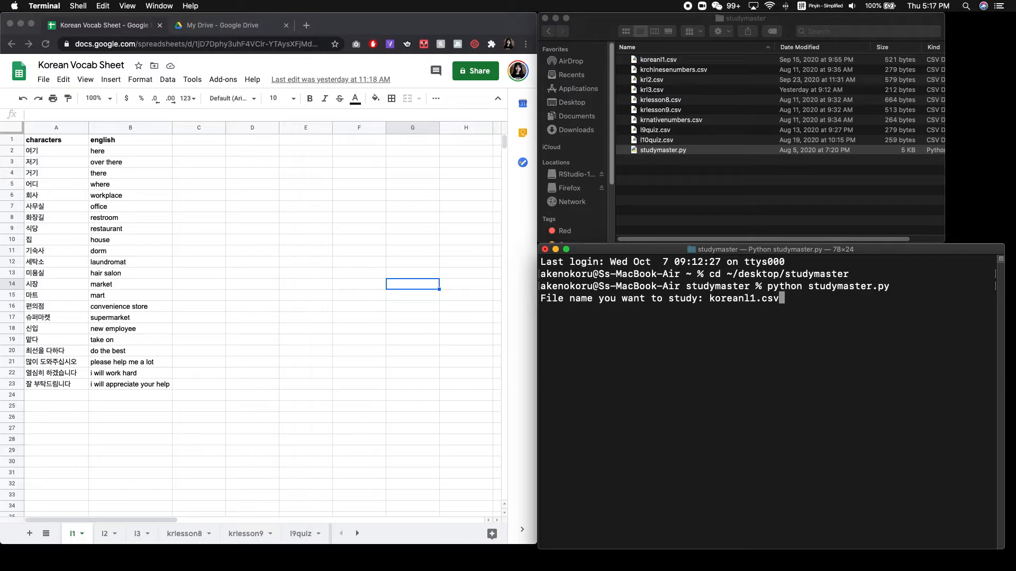
key(Return)
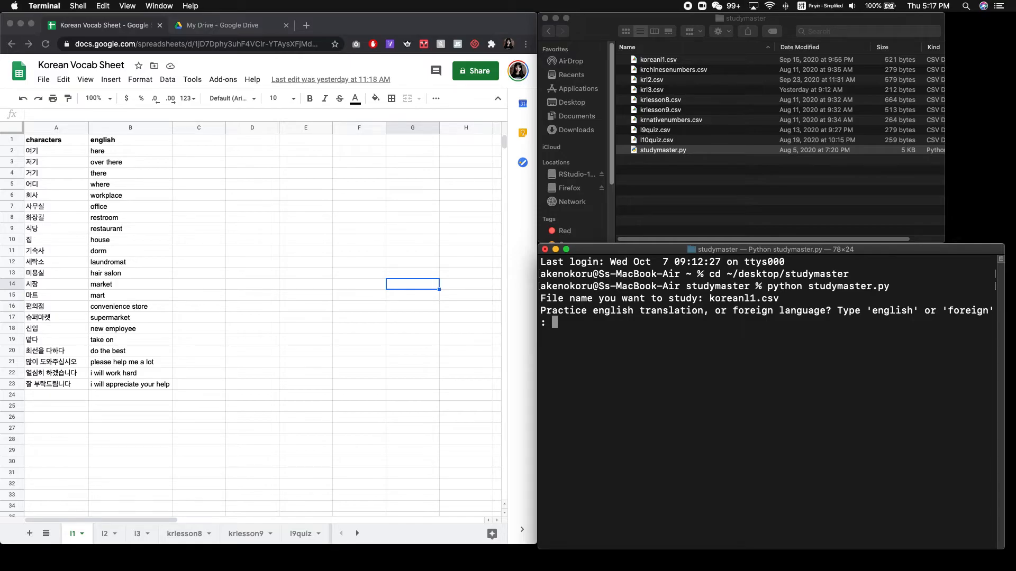
text(english)
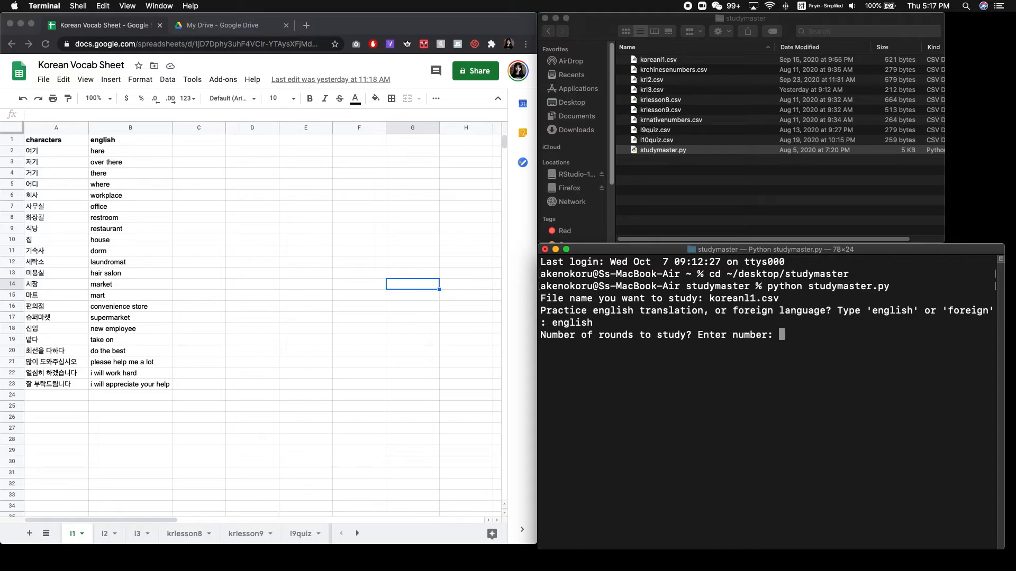
text(5)
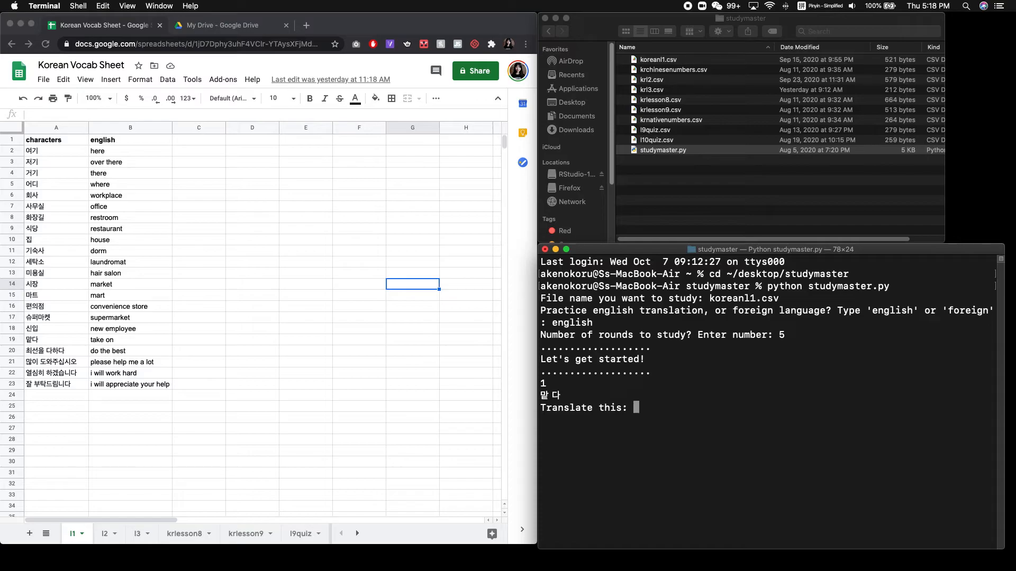
- Answer the first quiz words with 'take on', 'offi', 'take on' and 'where'
text(take on)
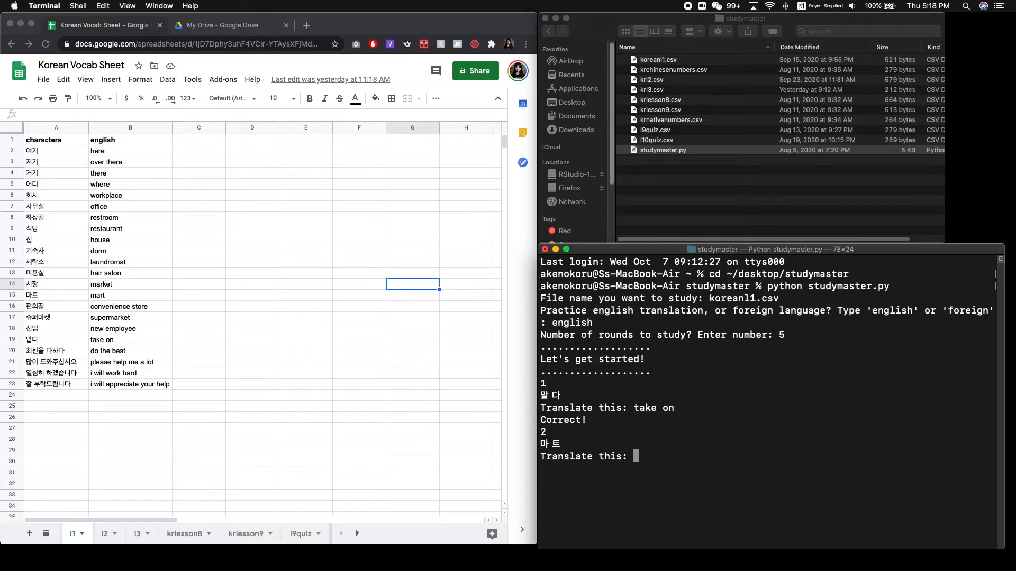
text(offi)
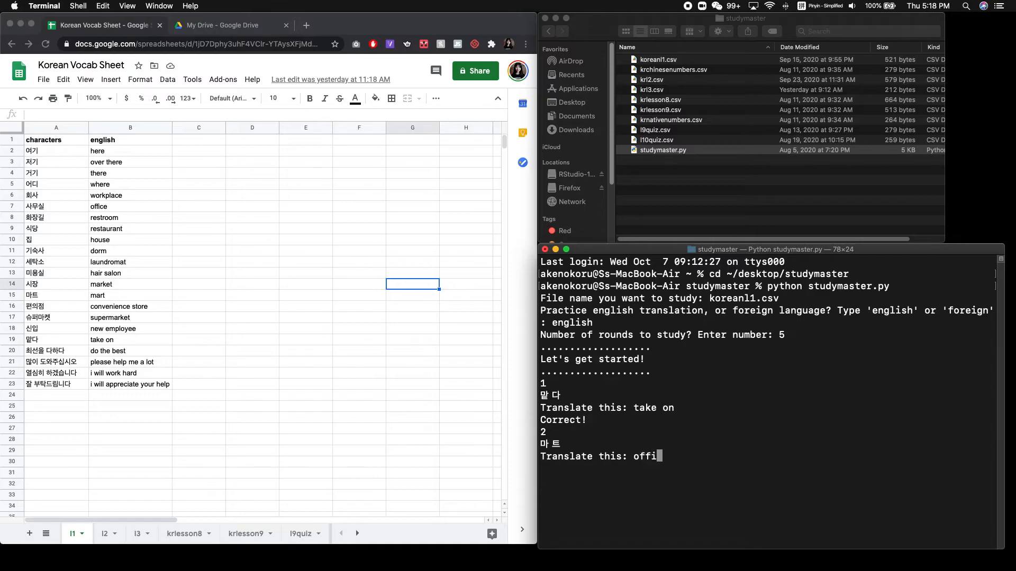
key(Return)
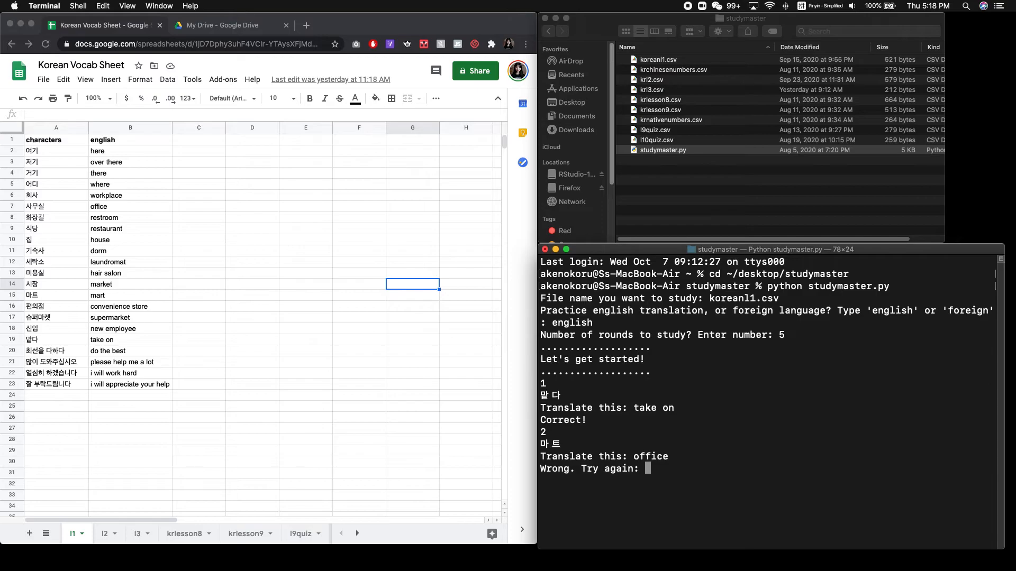
text(take on)
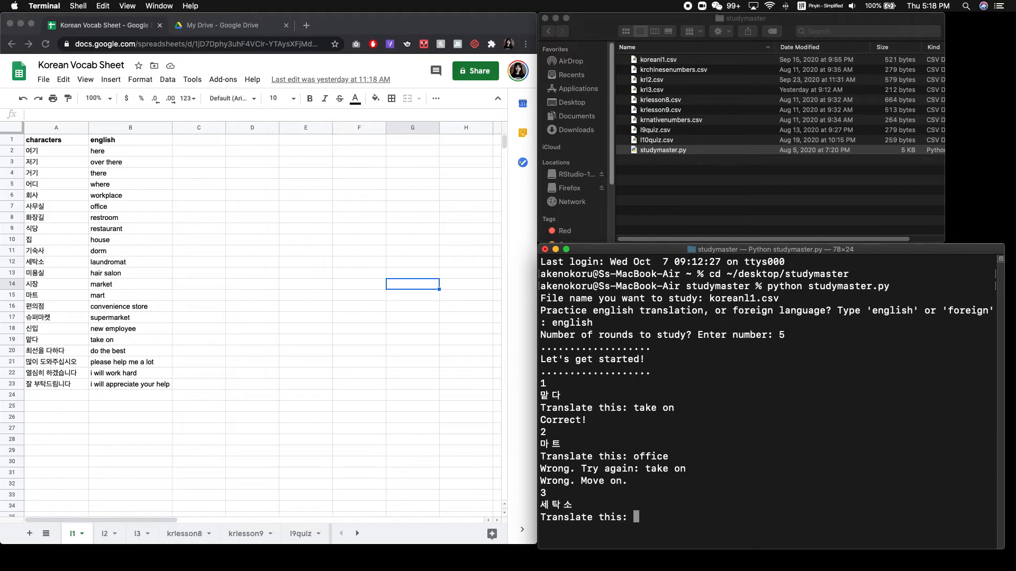
mouse_move(805, 399)
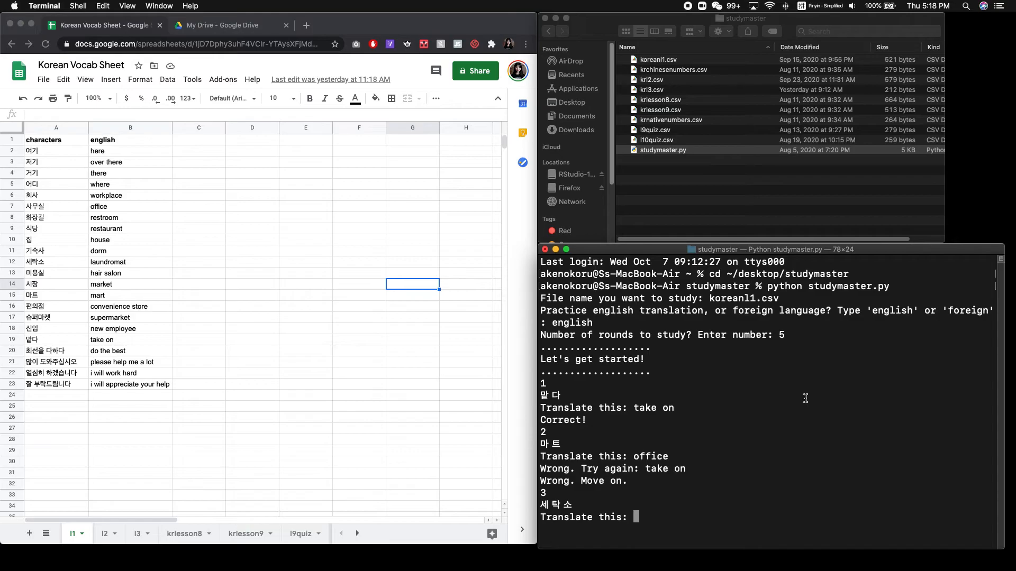
text(where)
text(there)
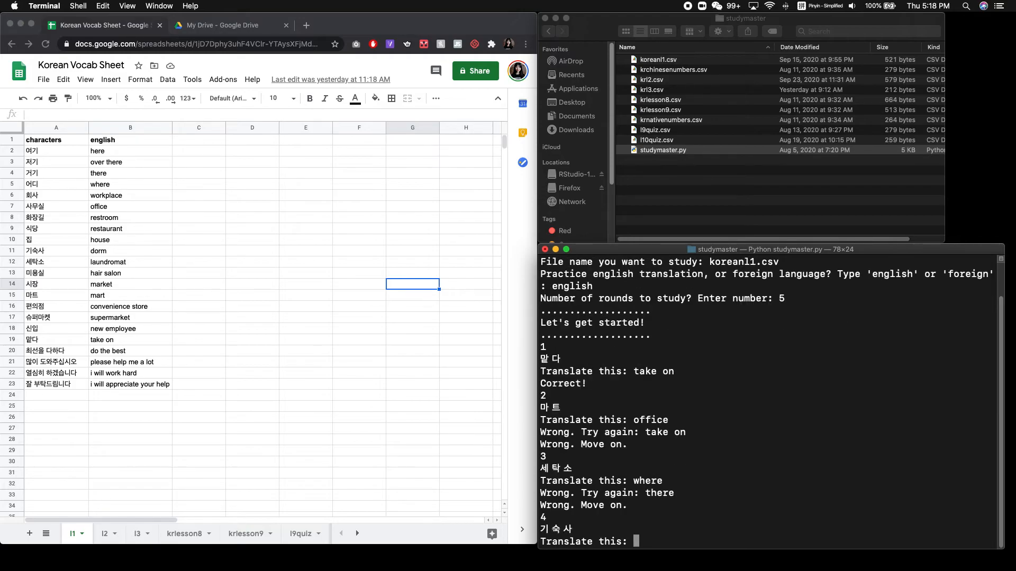
mouse_move(786, 445)
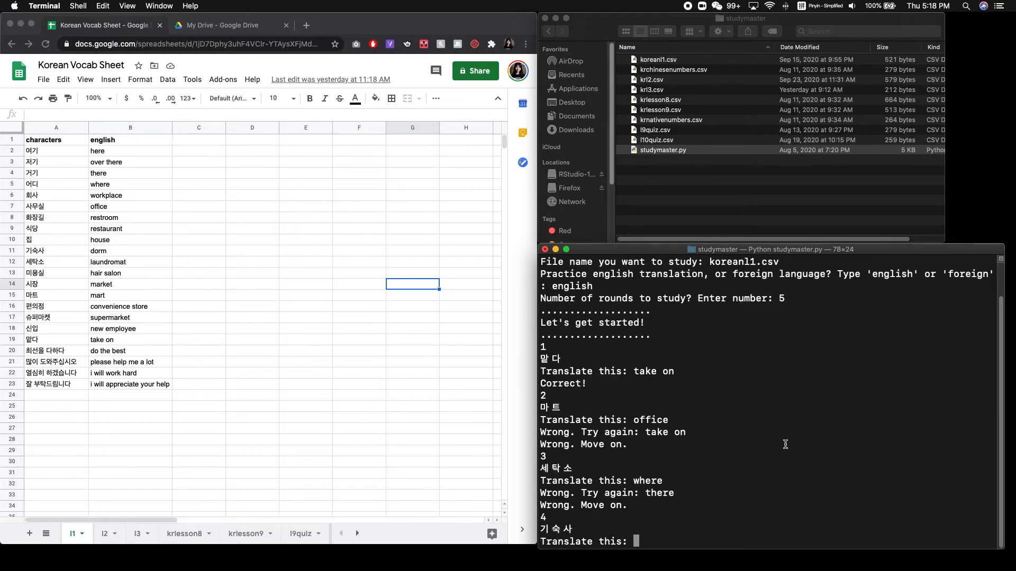
- Answer the next words with 'hair slao', 'dor' and 'do the best'
text(hair slao)
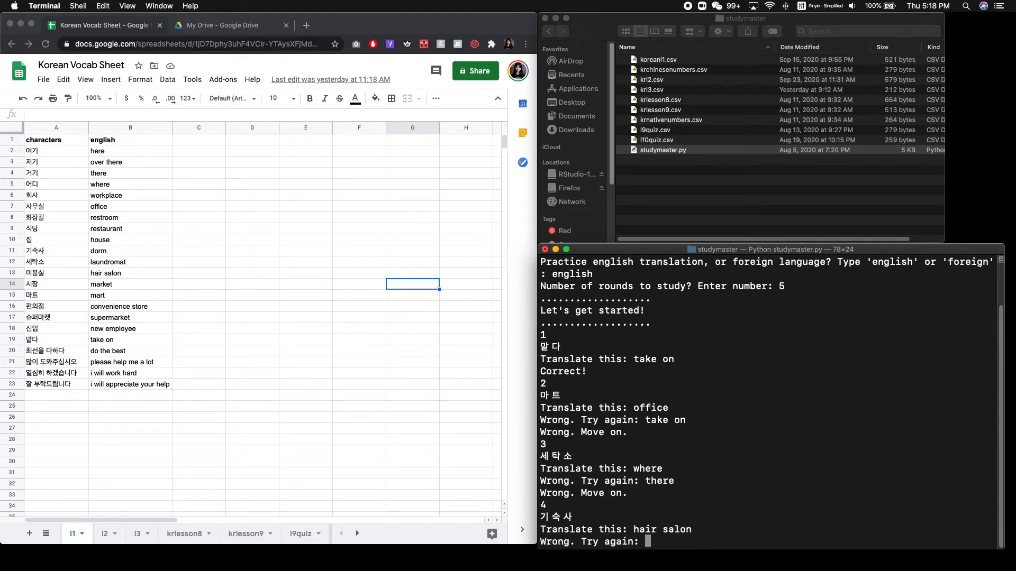
text(dorm)
text(i will work har)
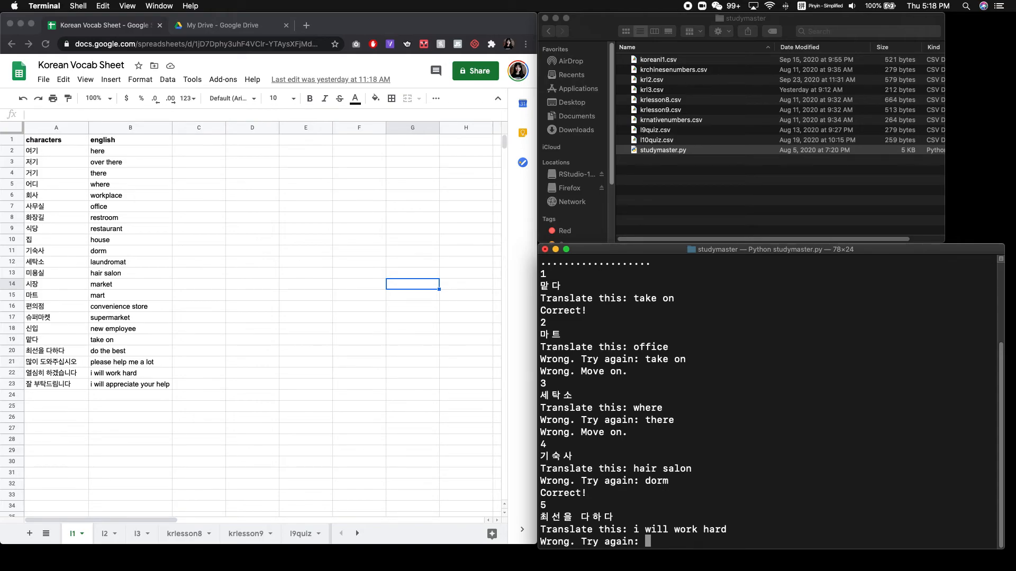
text(do the best)
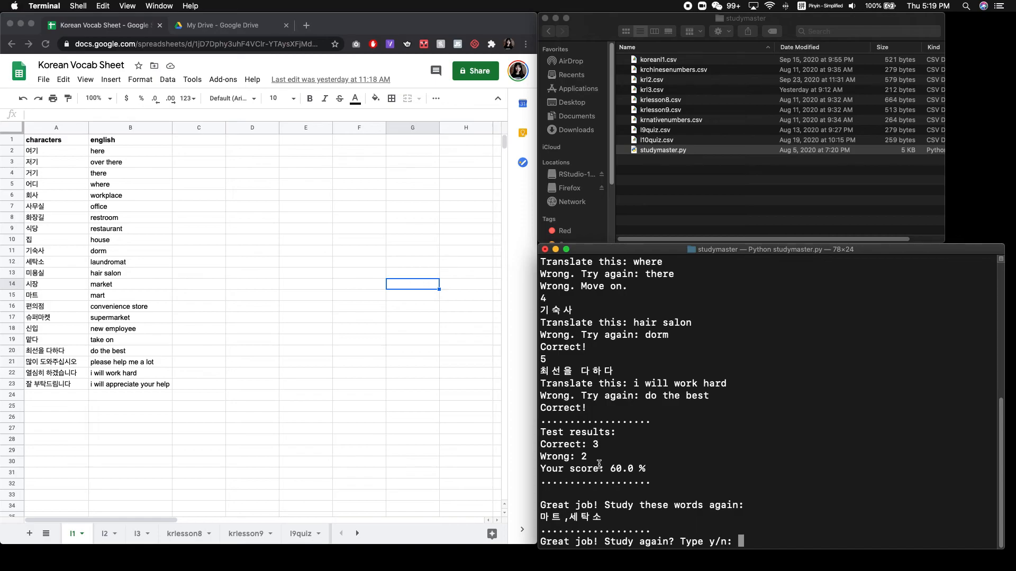
mouse_move(695, 480)
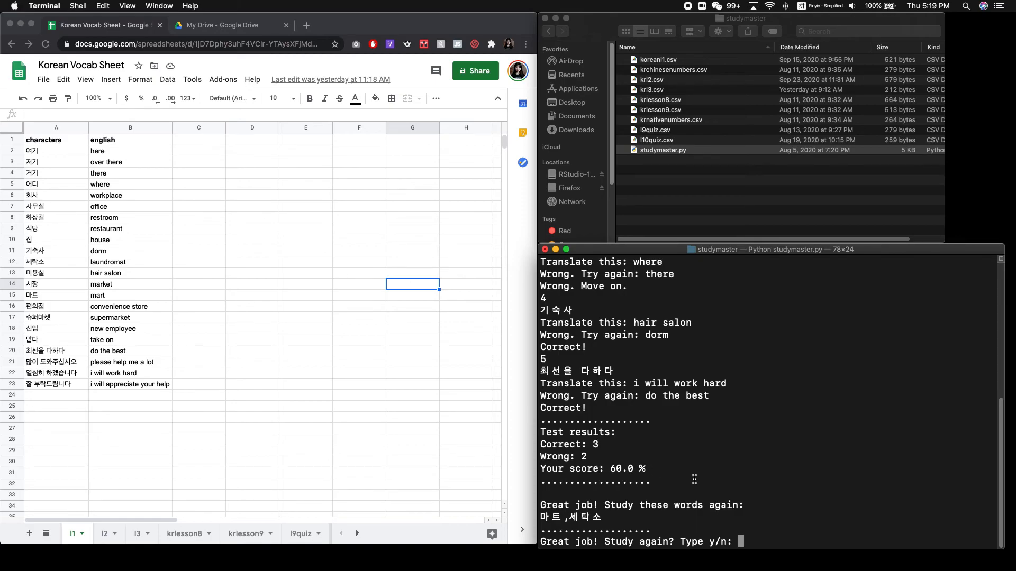
mouse_move(610, 516)
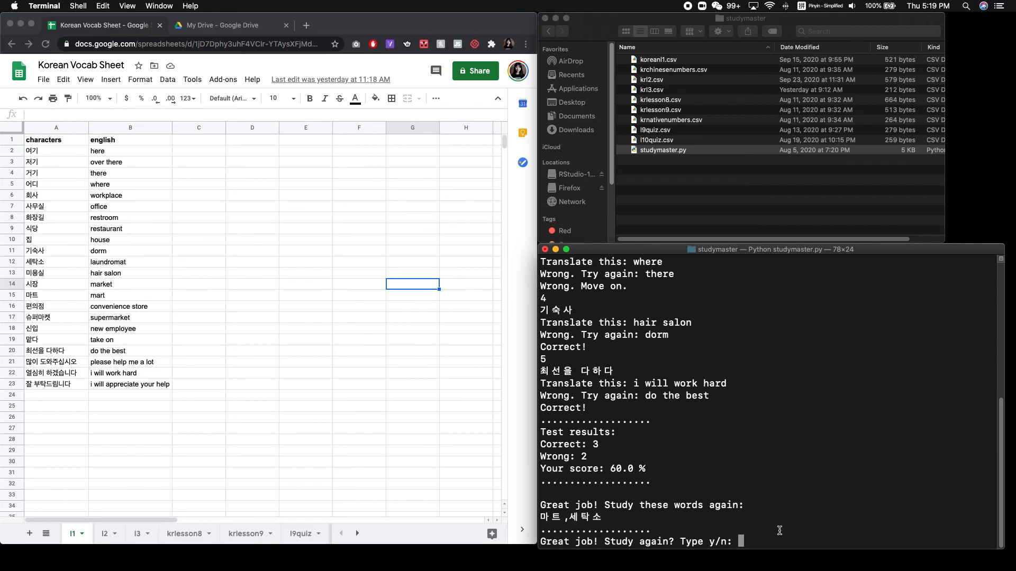
mouse_move(754, 542)
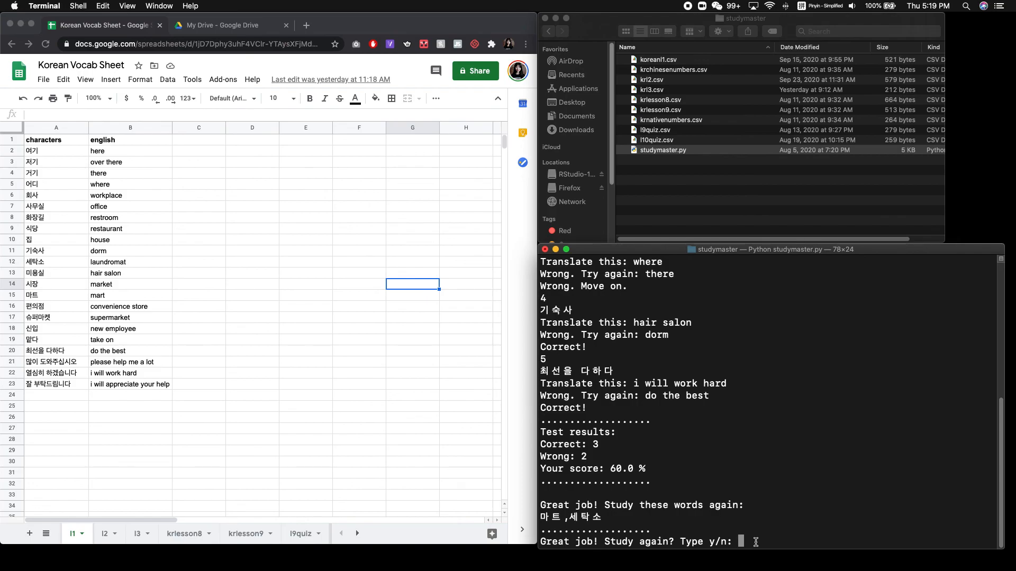
- Decline the study-again prompt with 'n' so the script says goodbye and exits
text(n)
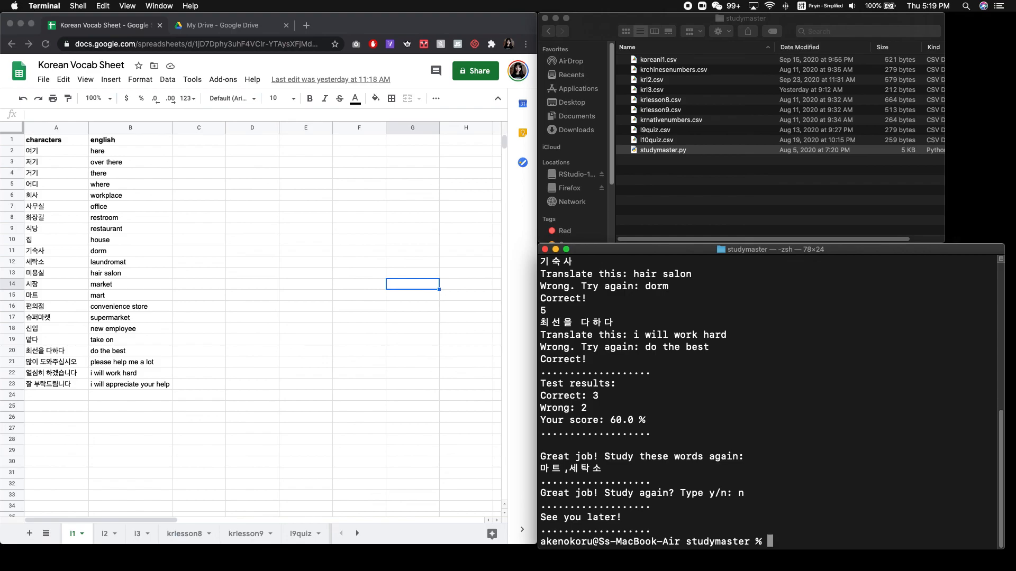
mouse_move(765, 206)
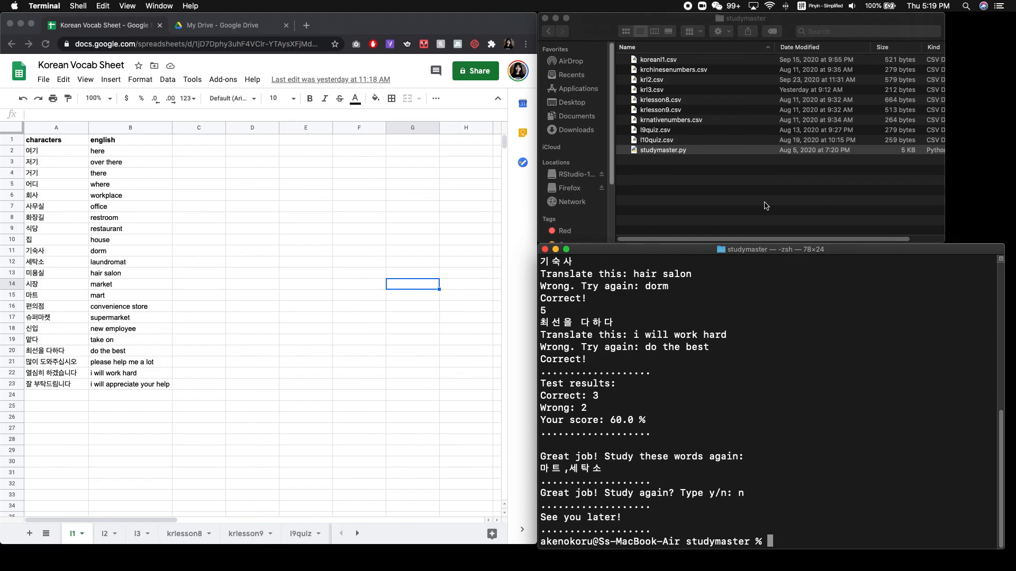
mouse_move(761, 436)
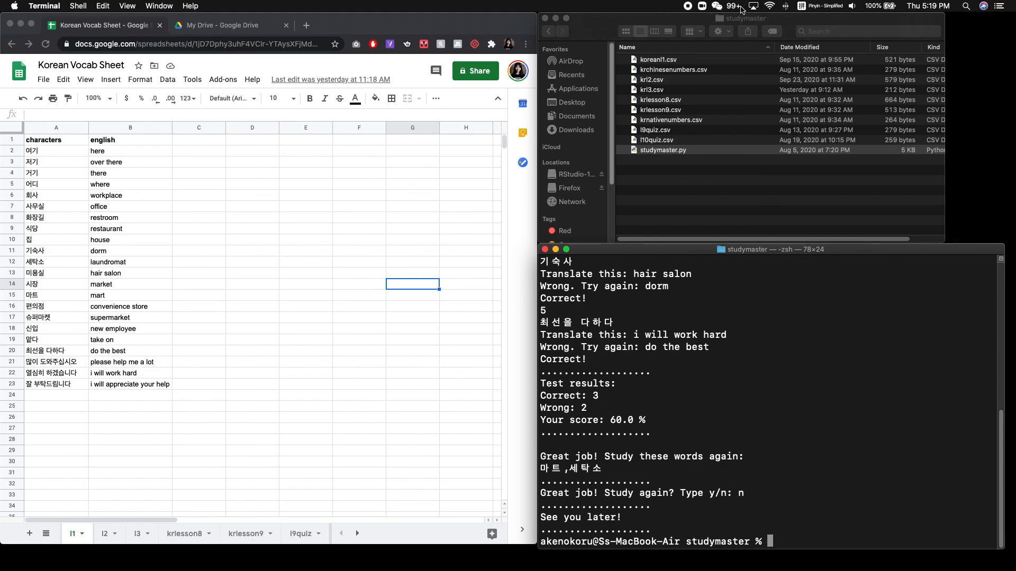
mouse_move(677, 13)
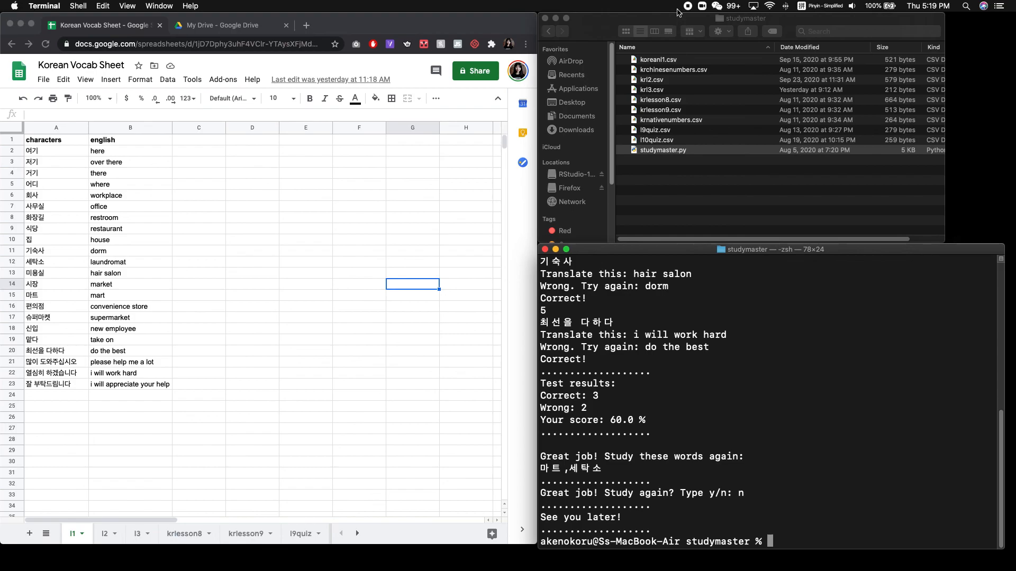